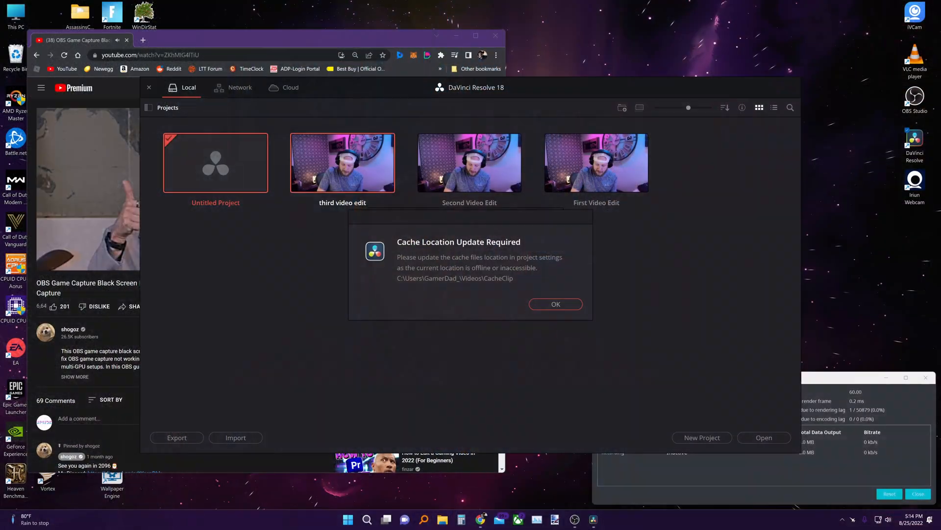
# Dismiss the Cache, Stills and Capture Location Update Required warnings with OK.
pyautogui.click(554, 304)
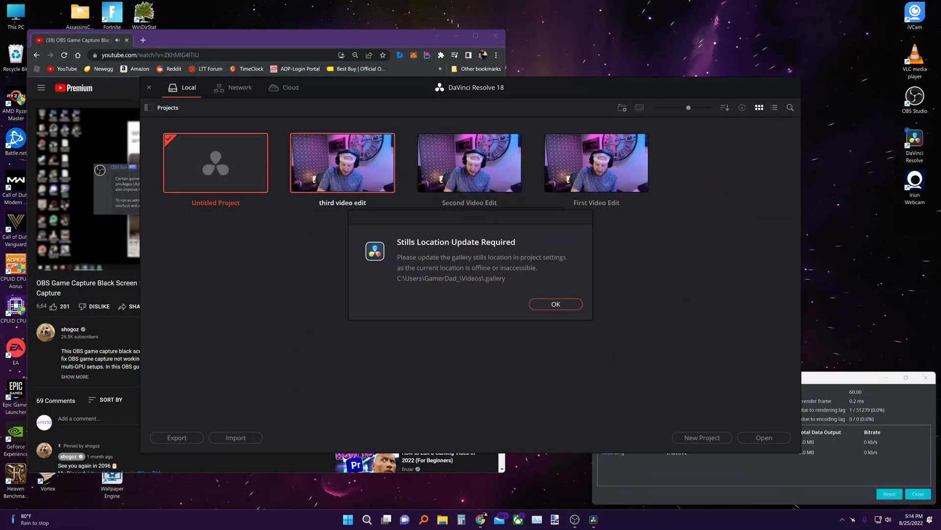
pyautogui.click(554, 304)
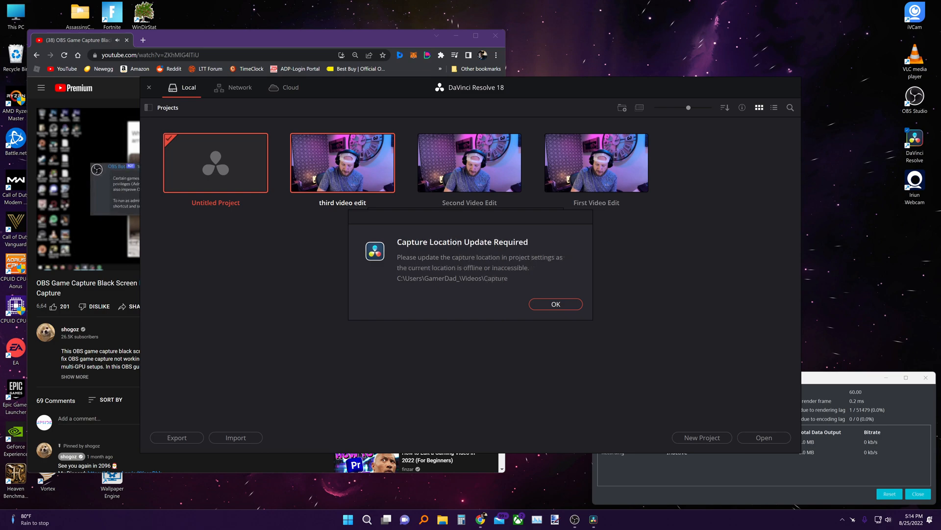
pyautogui.click(554, 304)
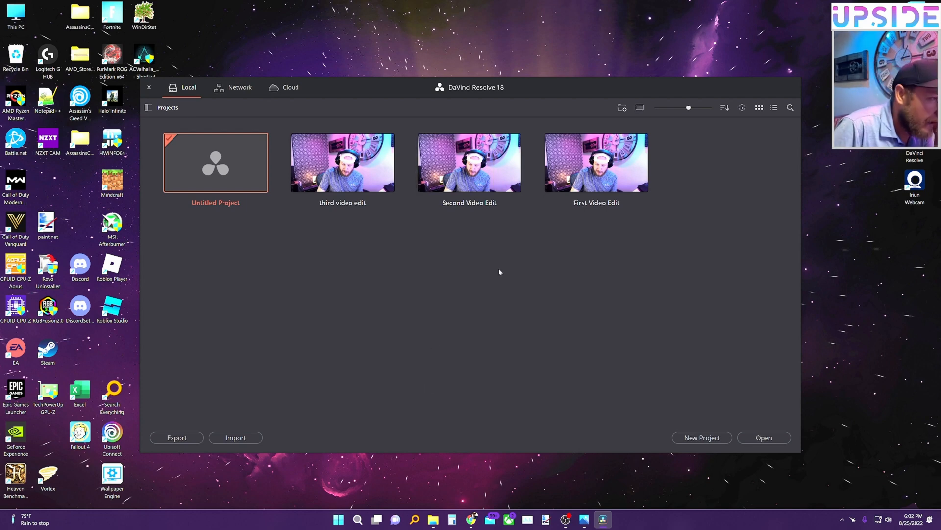
# Create 'Untitled Project 1' and dismiss its cache, stills and capture location warnings.
pyautogui.click(701, 437)
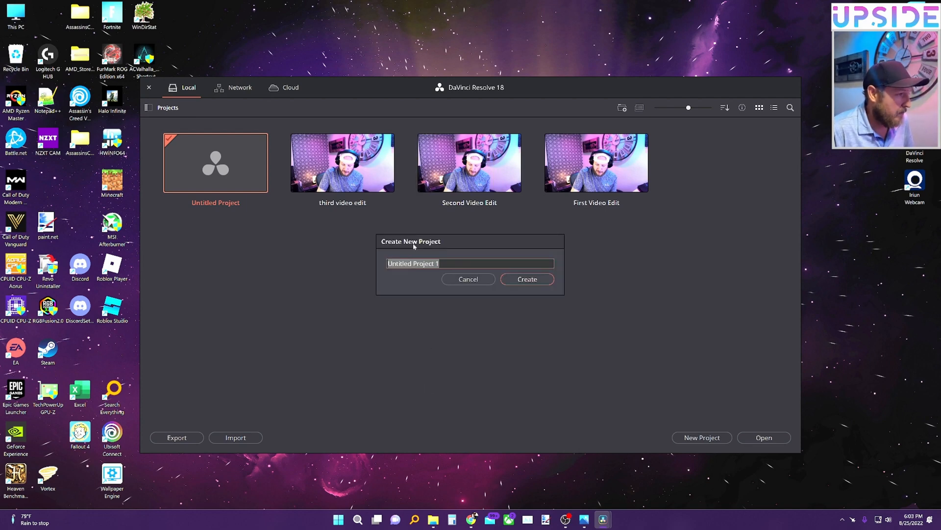
pyautogui.click(526, 278)
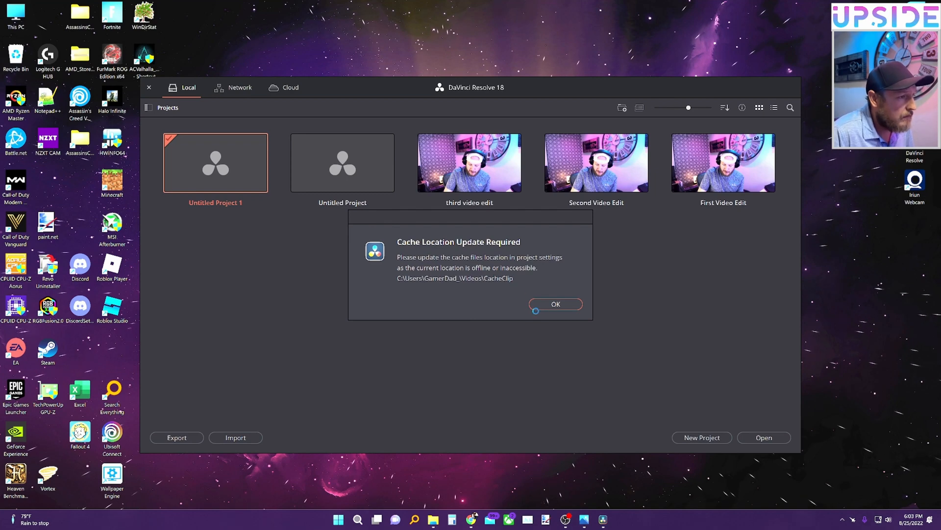
pyautogui.click(555, 304)
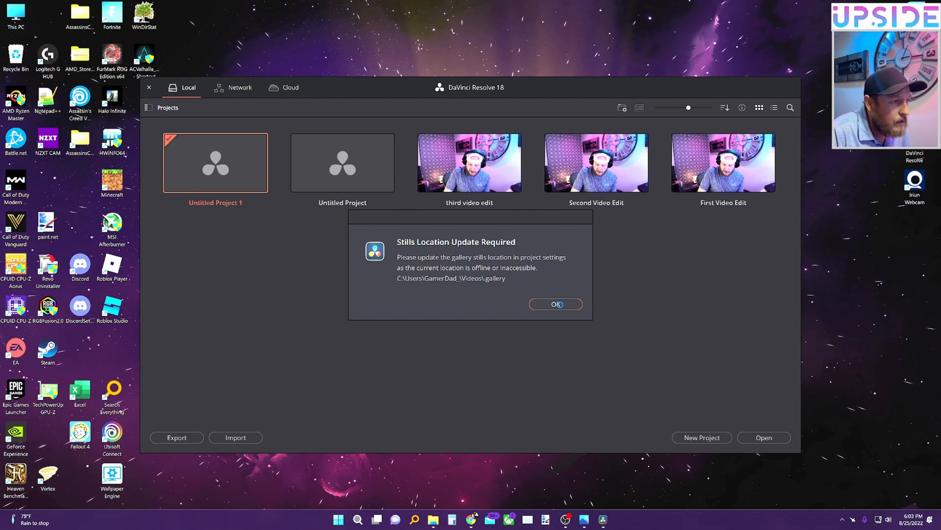
pyautogui.click(555, 304)
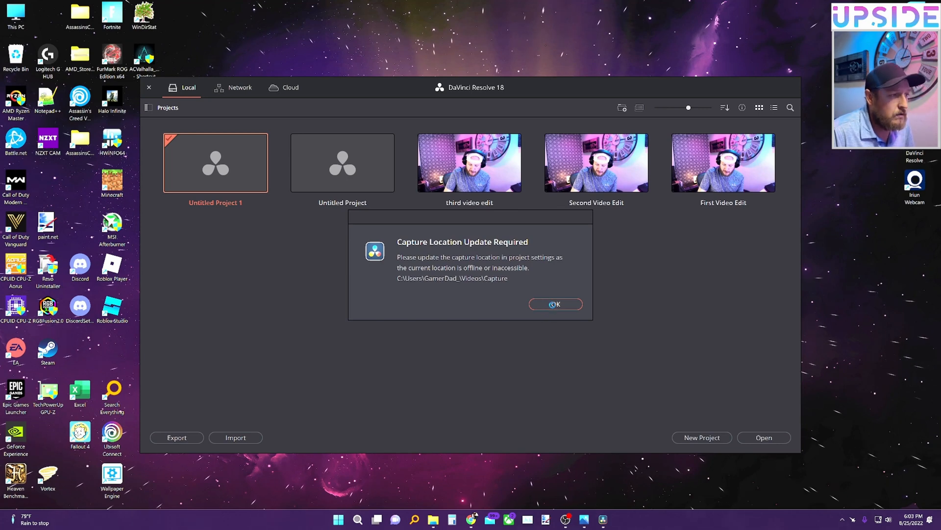
pyautogui.click(554, 304)
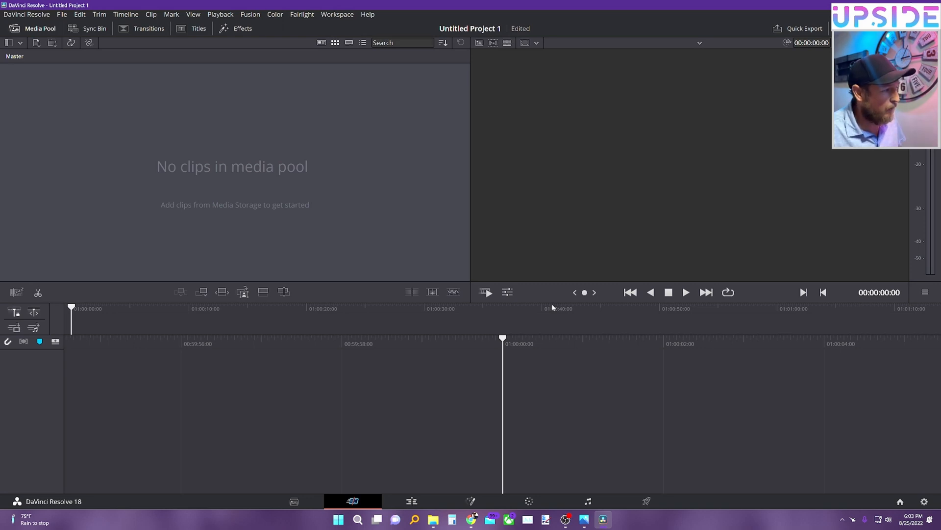
pyautogui.moveTo(444, 360)
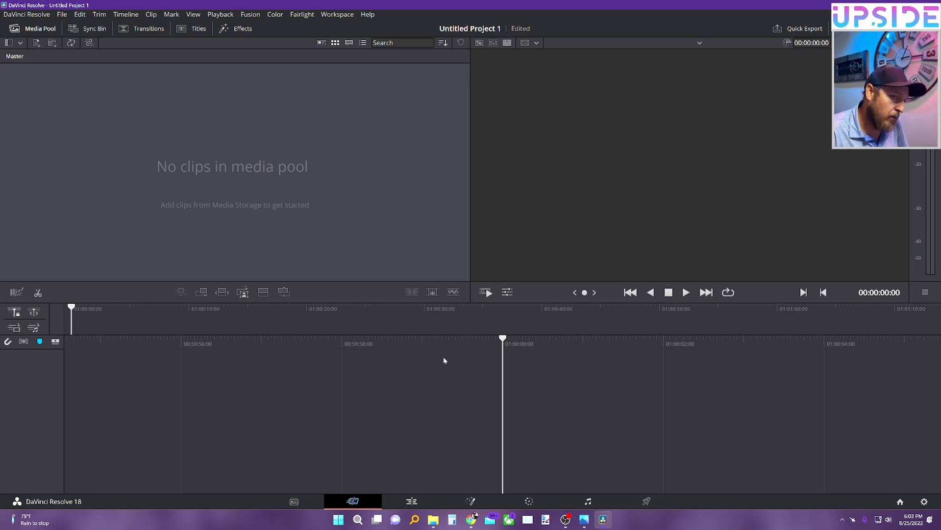
pyautogui.moveTo(242, 453)
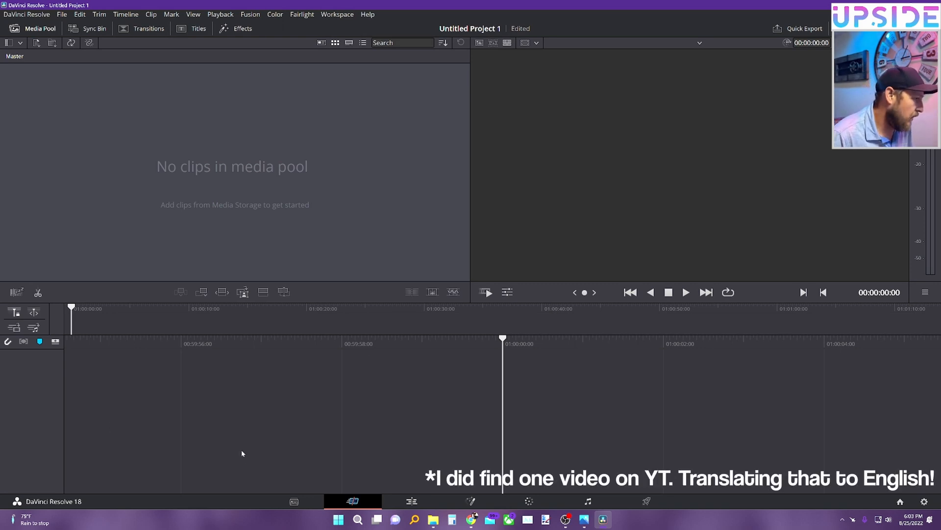
pyautogui.moveTo(252, 427)
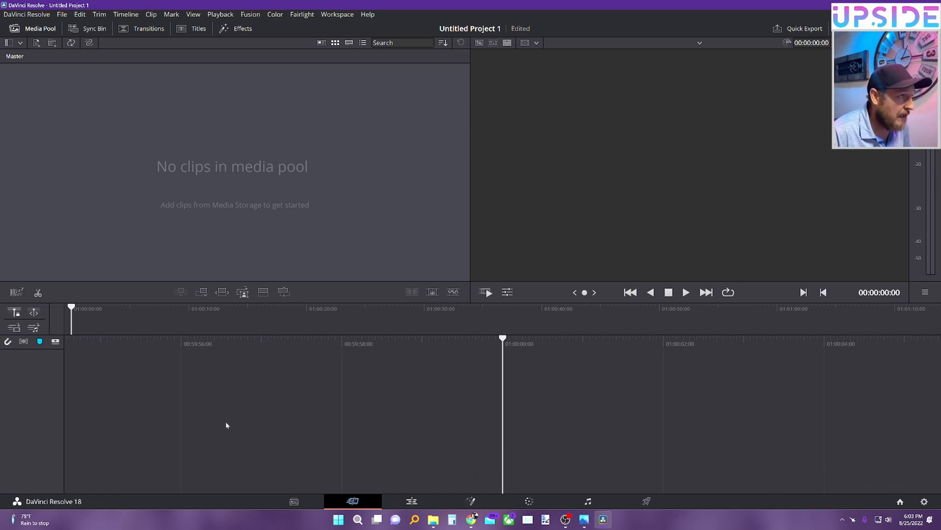
pyautogui.moveTo(277, 379)
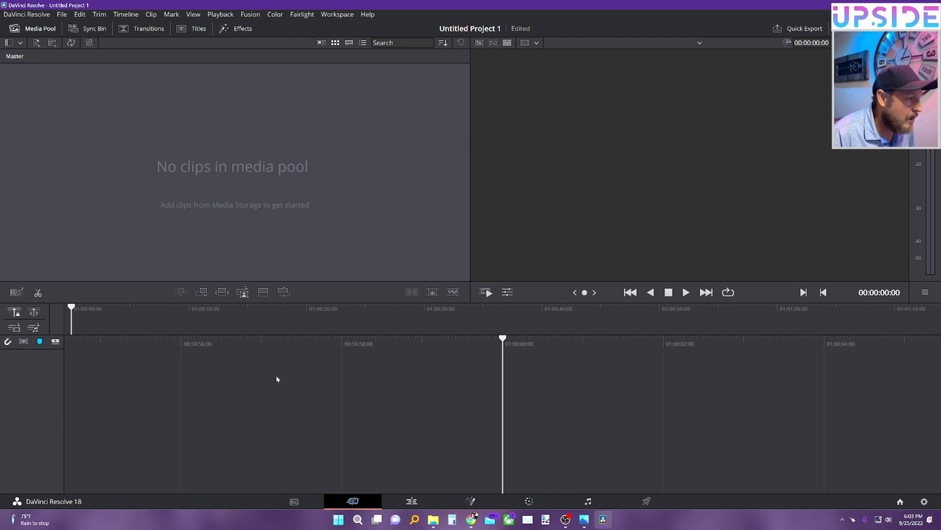
pyautogui.moveTo(296, 377)
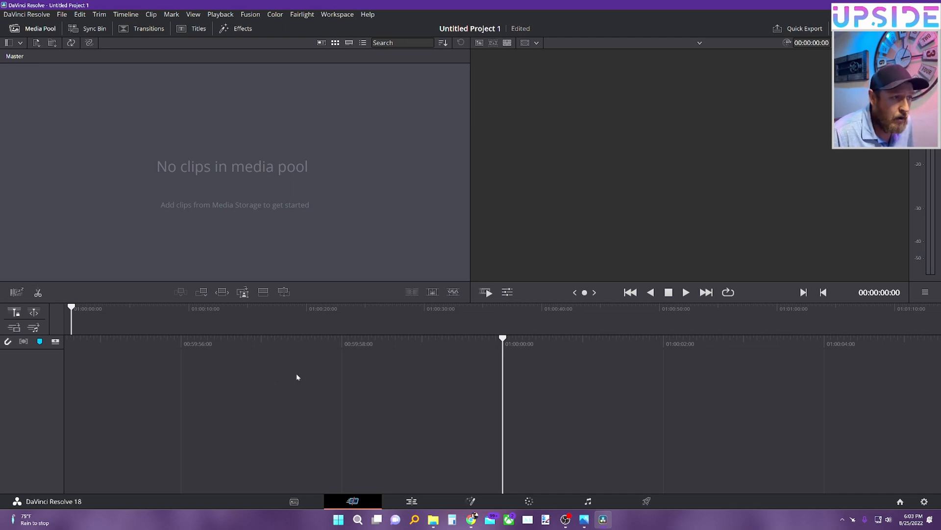
pyautogui.moveTo(286, 378)
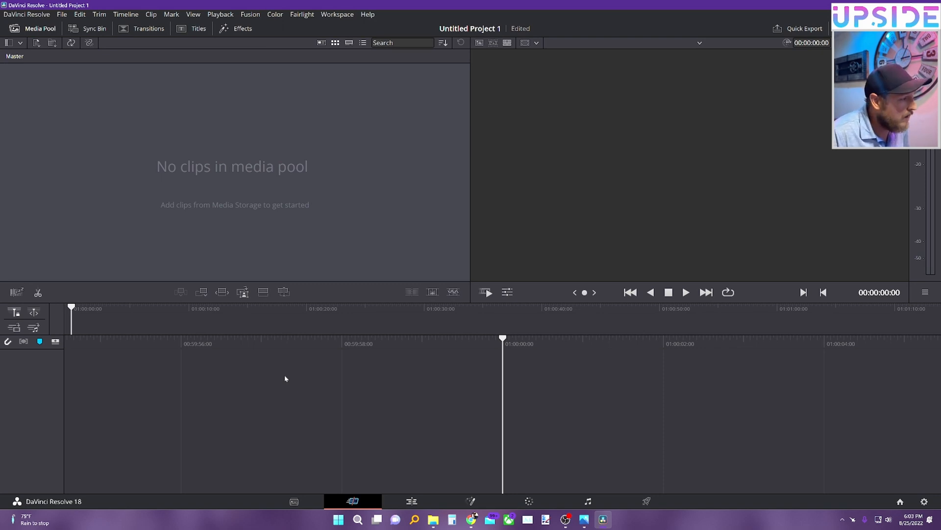
pyautogui.moveTo(290, 377)
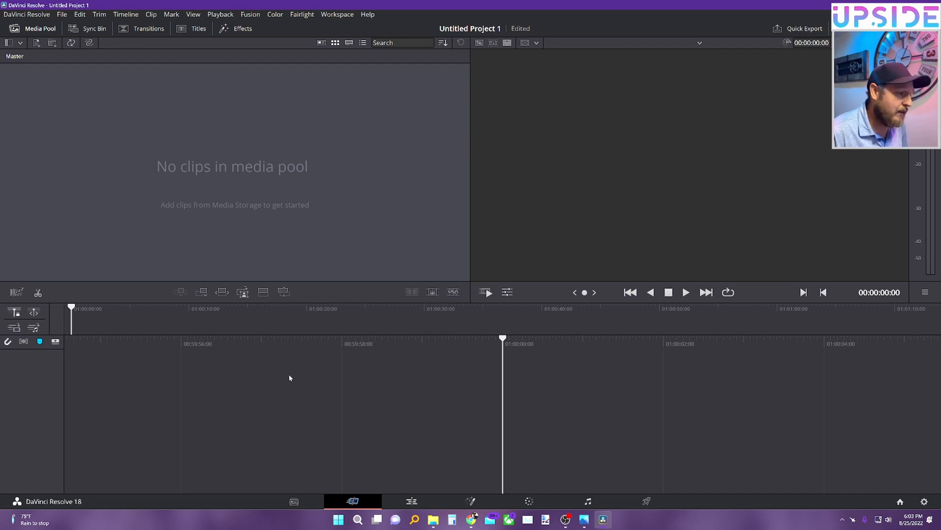
pyautogui.moveTo(713, 462)
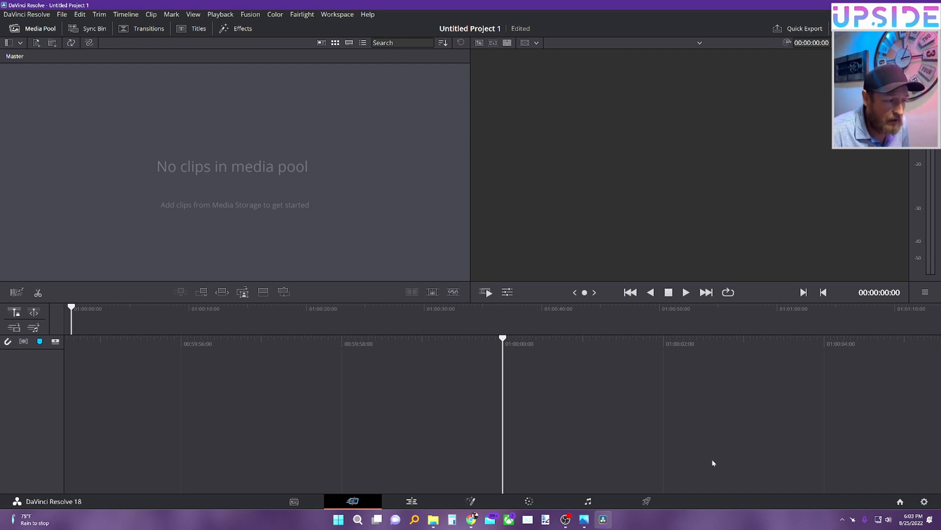
pyautogui.moveTo(381, 404)
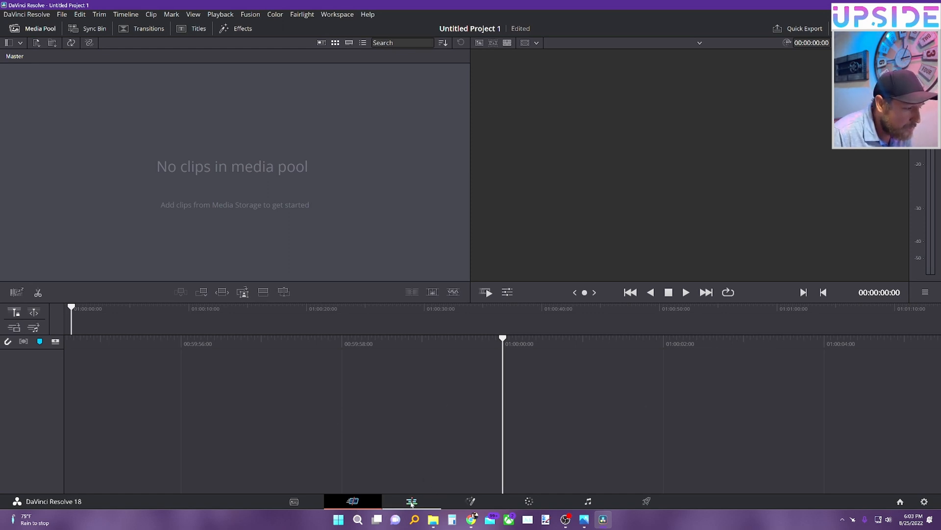
# Switch to the Edit page and delete all render cache via Playback > Delete Render Cache.
pyautogui.click(412, 501)
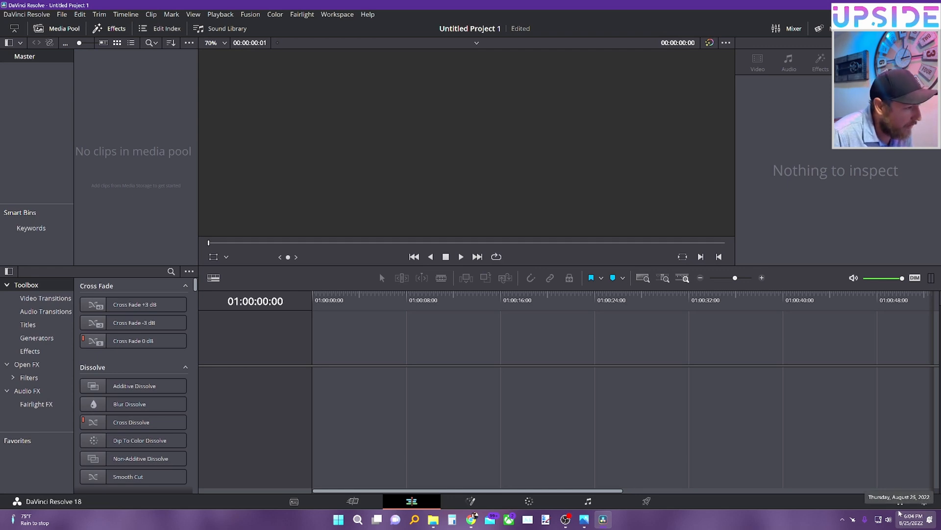
pyautogui.moveTo(684, 359)
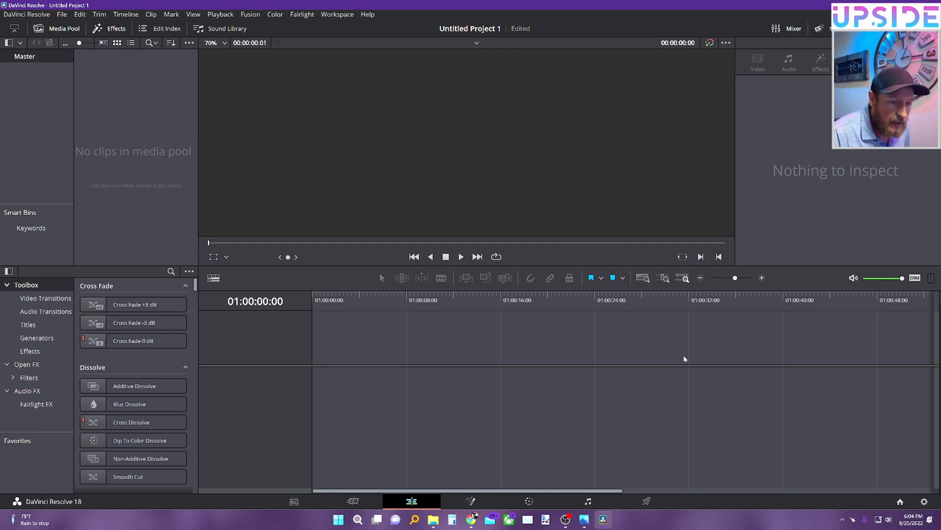
pyautogui.moveTo(847, 484)
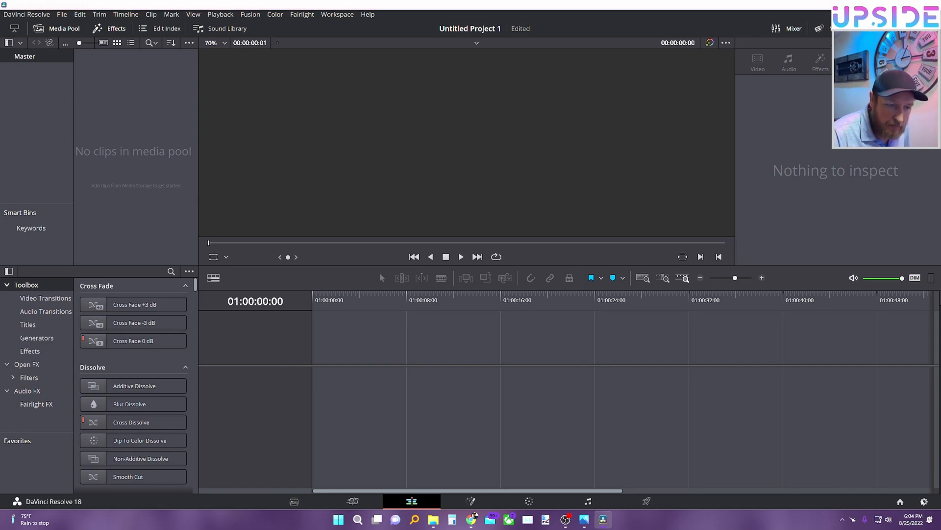
pyautogui.click(220, 14)
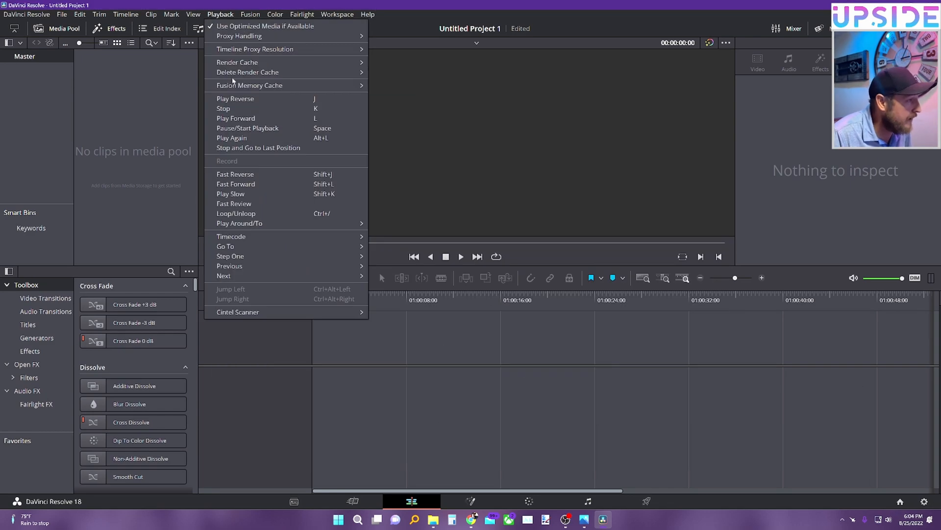
pyautogui.moveTo(247, 72)
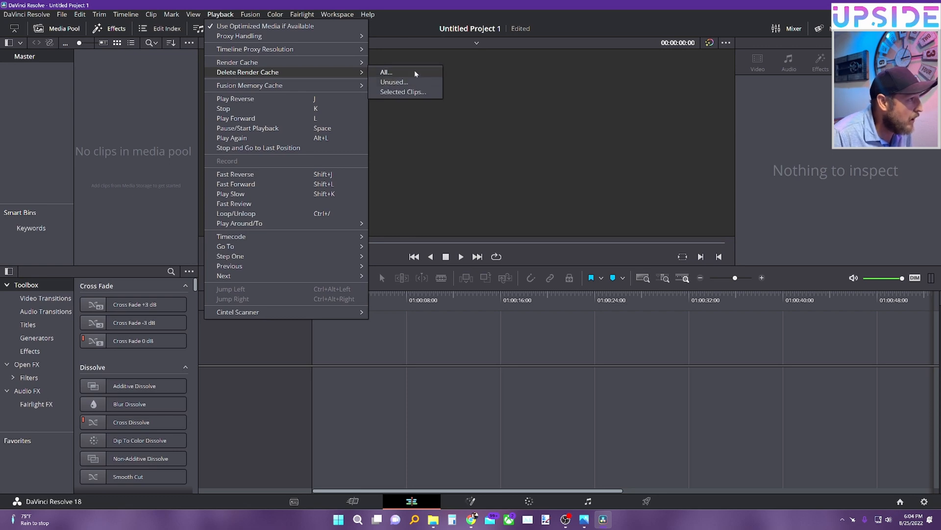
pyautogui.click(386, 72)
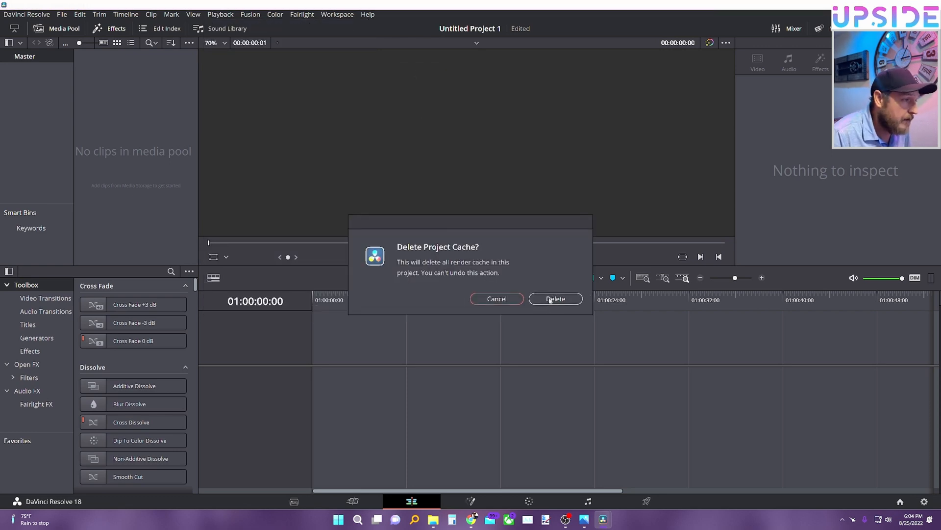
pyautogui.click(555, 298)
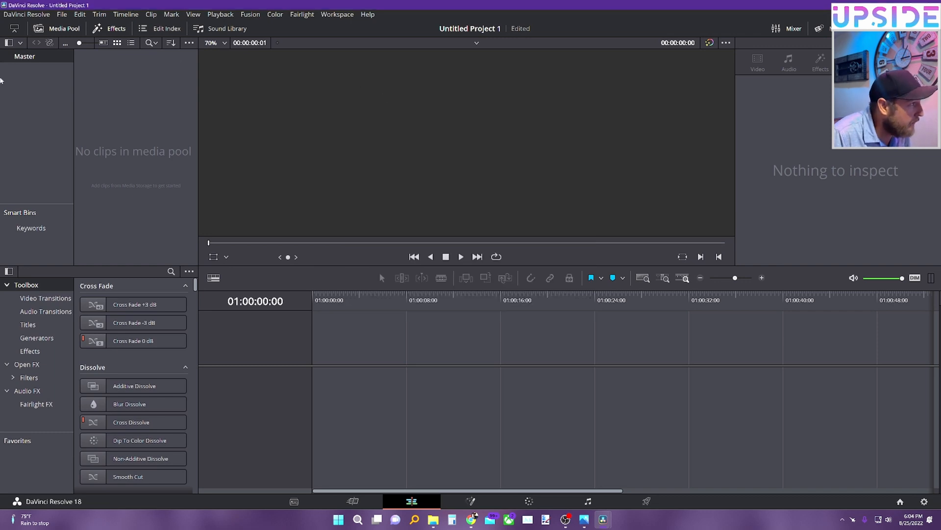
pyautogui.moveTo(824, 228)
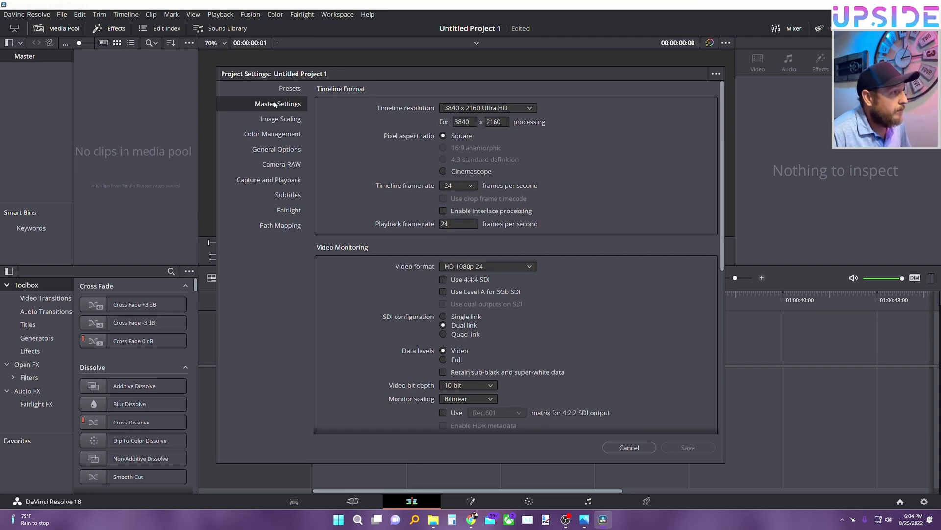
# Scroll Master Settings down to the Working Folders section.
pyautogui.scroll(-3)
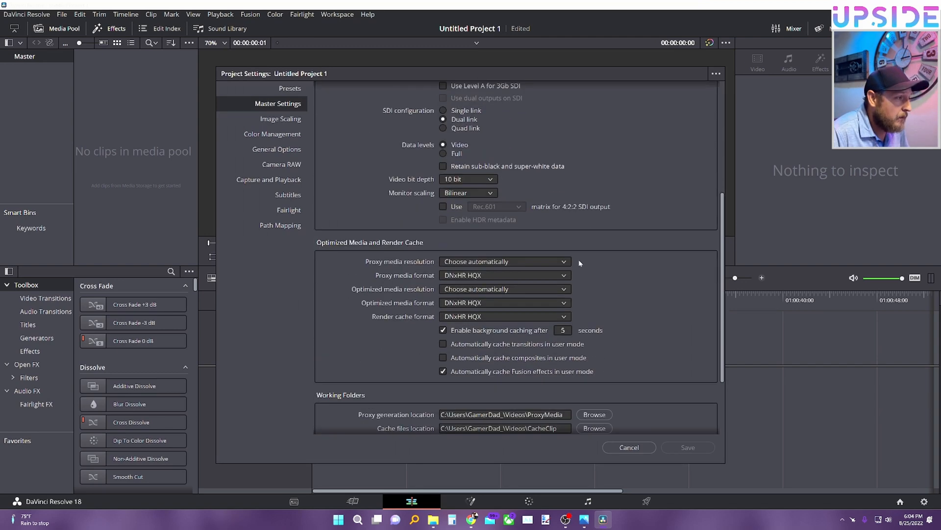
pyautogui.scroll(-3)
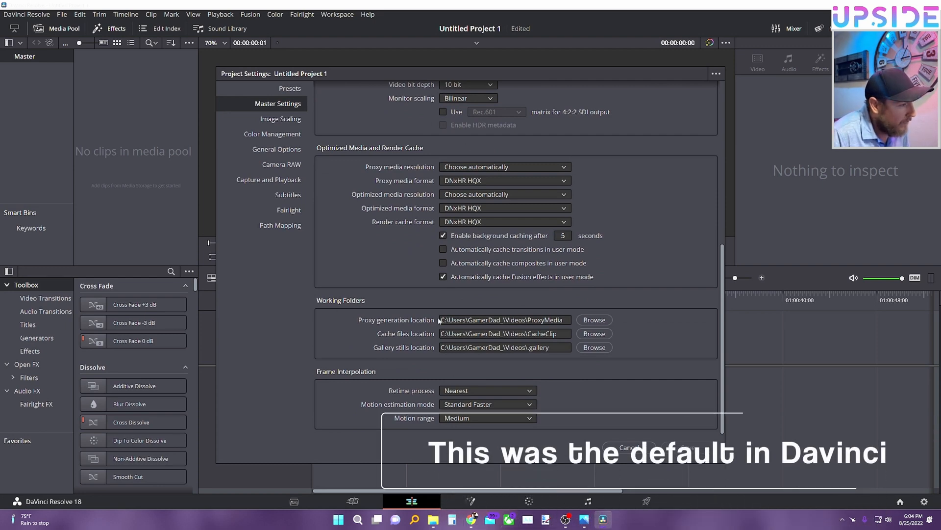
pyautogui.moveTo(594, 319)
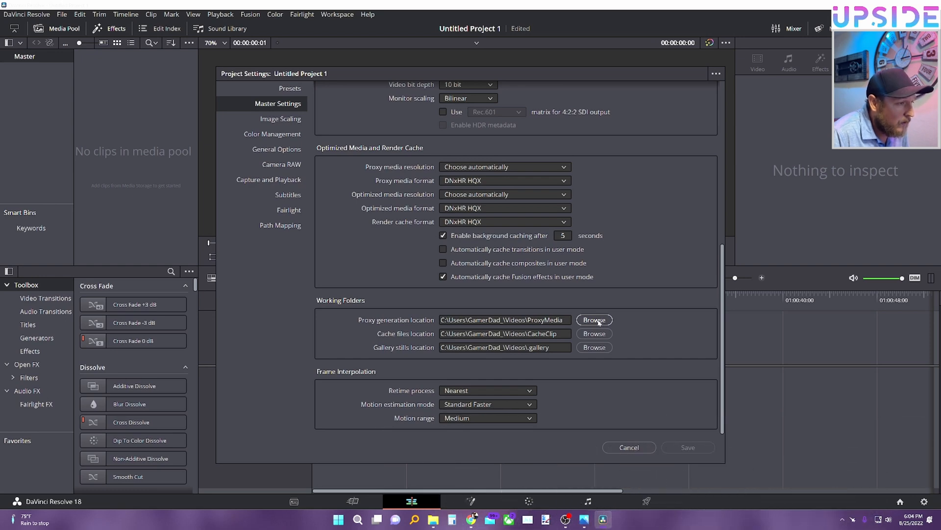
# Create a 'Videos 2' folder on drive D and set it as the proxy generation folder.
pyautogui.click(593, 320)
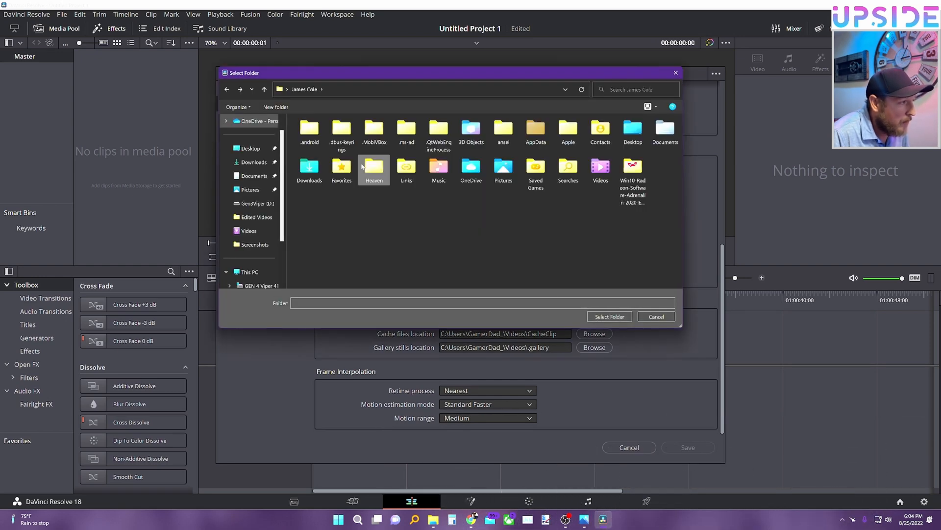
pyautogui.click(249, 271)
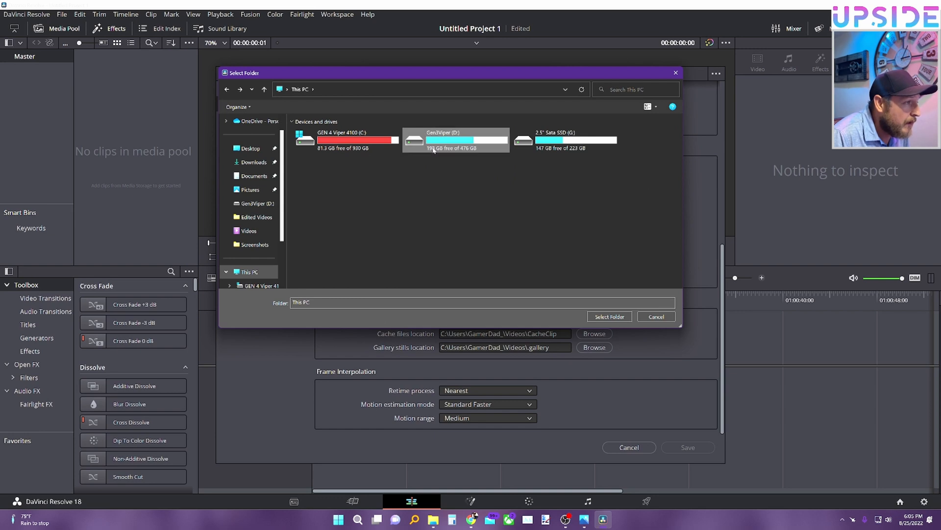
pyautogui.click(455, 140)
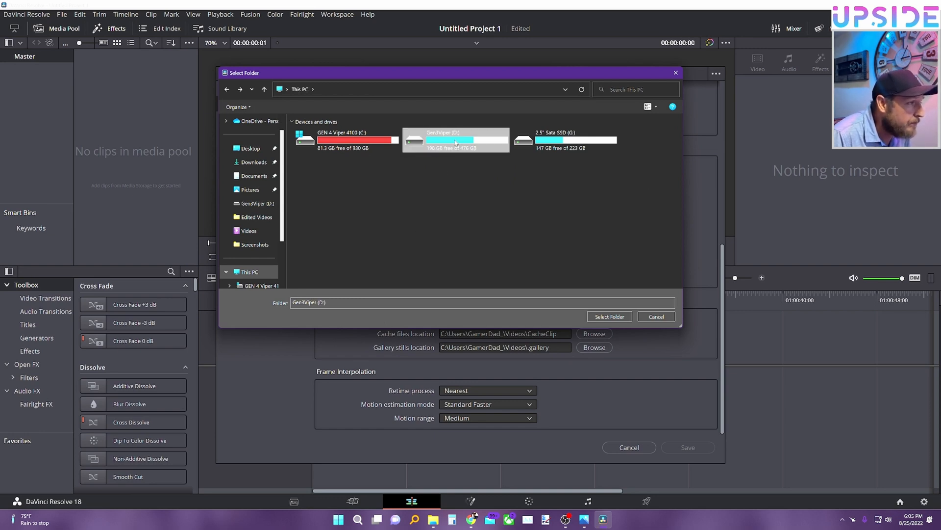
pyautogui.doubleClick(455, 139)
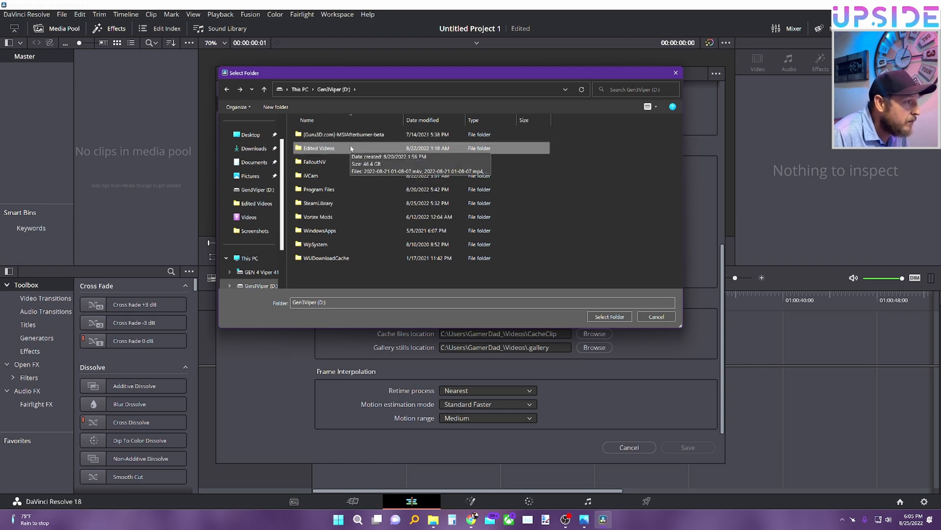
pyautogui.moveTo(329, 285)
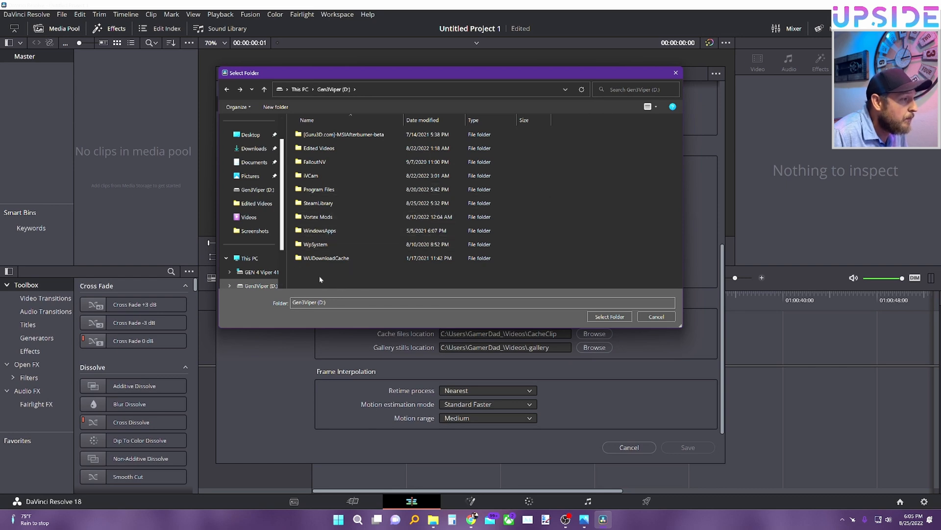
pyautogui.rightClick(320, 279)
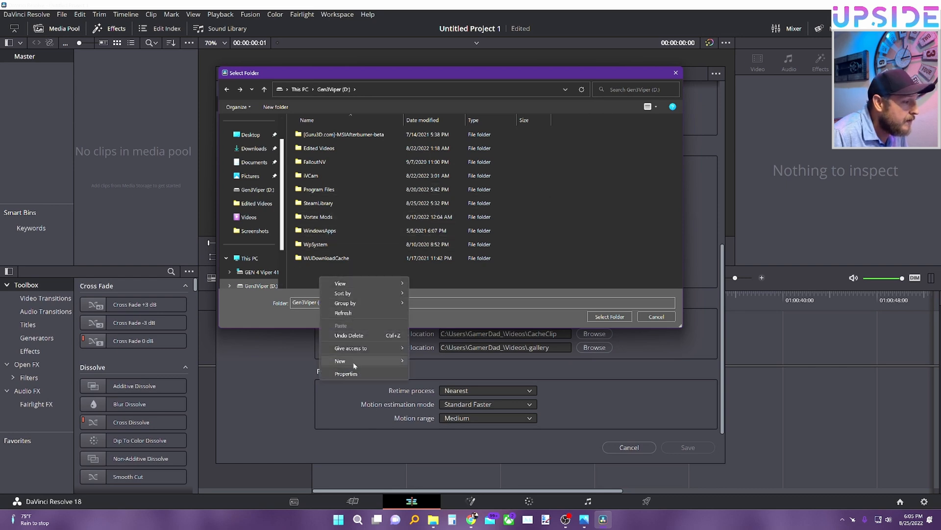
pyautogui.click(340, 361)
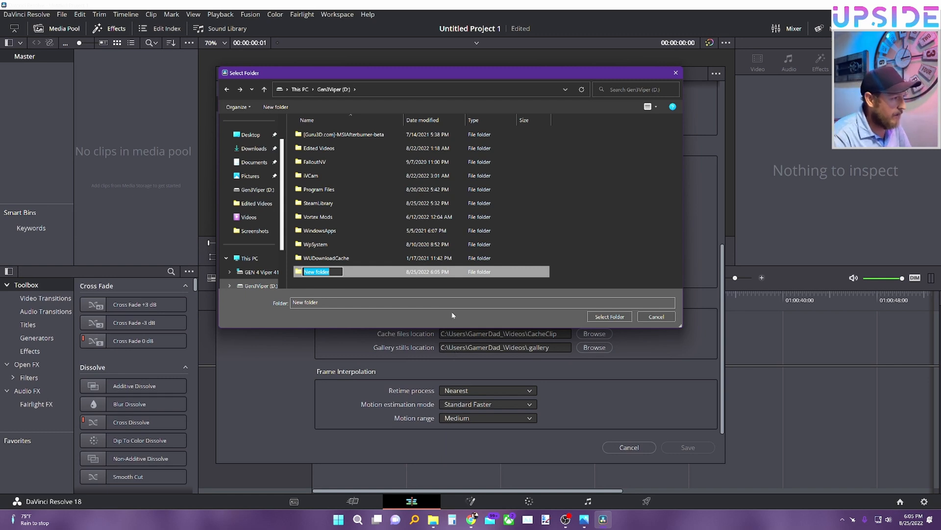
pyautogui.write('V')
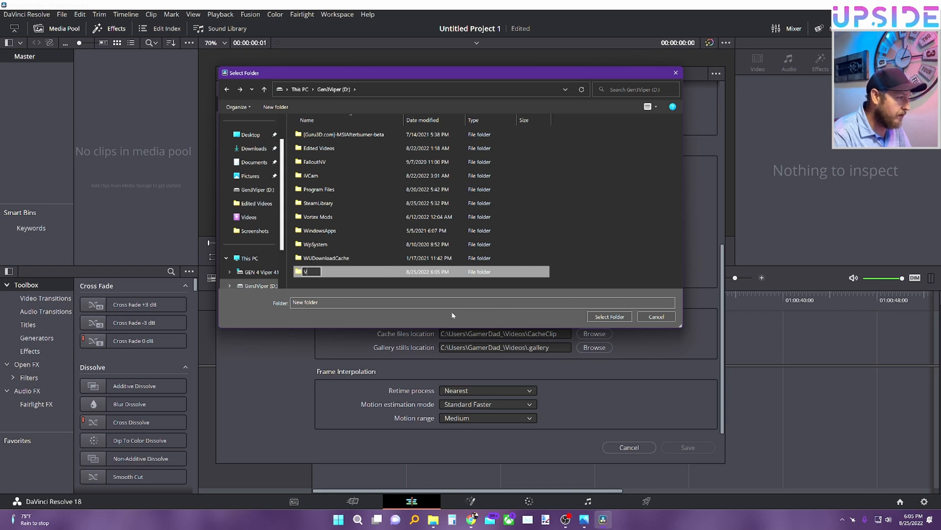
pyautogui.write('ideos 2')
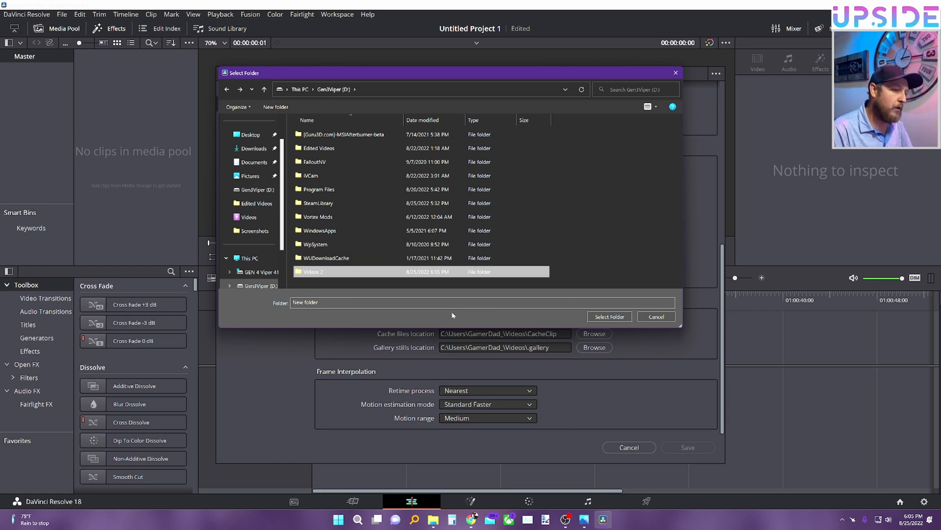
pyautogui.click(313, 271)
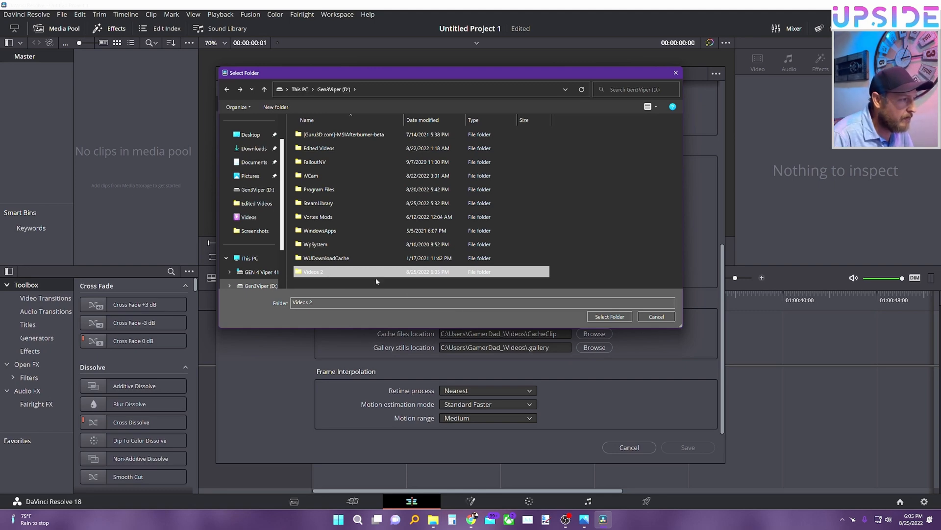
pyautogui.click(608, 316)
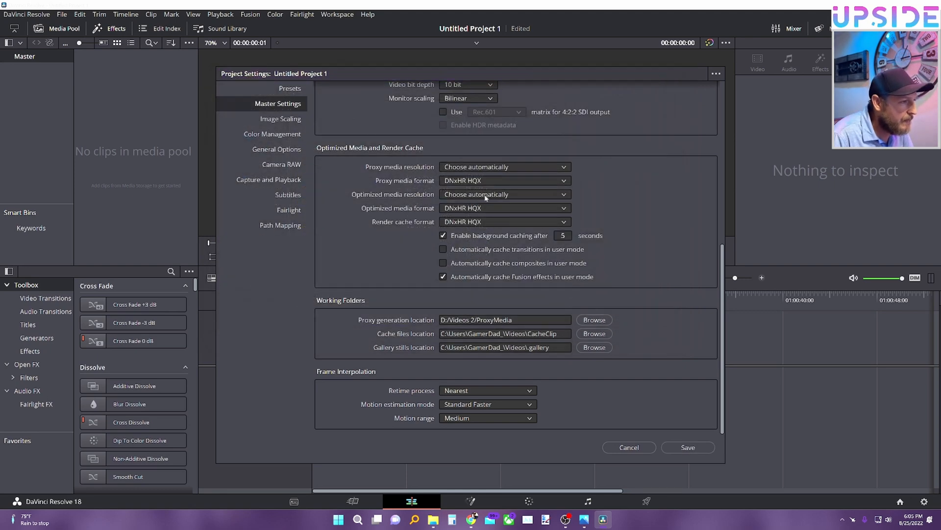
# Point the cache files and gallery stills folders to D:/Videos 2 as well.
pyautogui.click(594, 319)
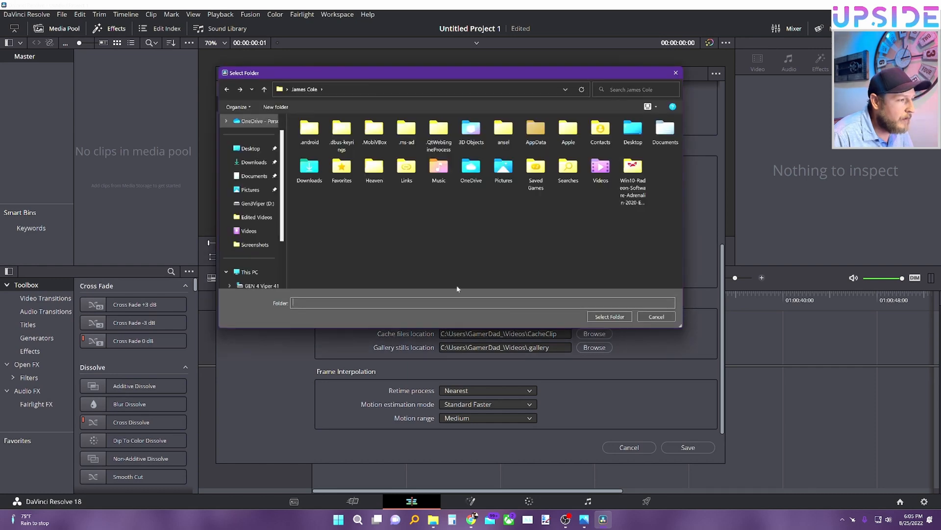
pyautogui.click(254, 203)
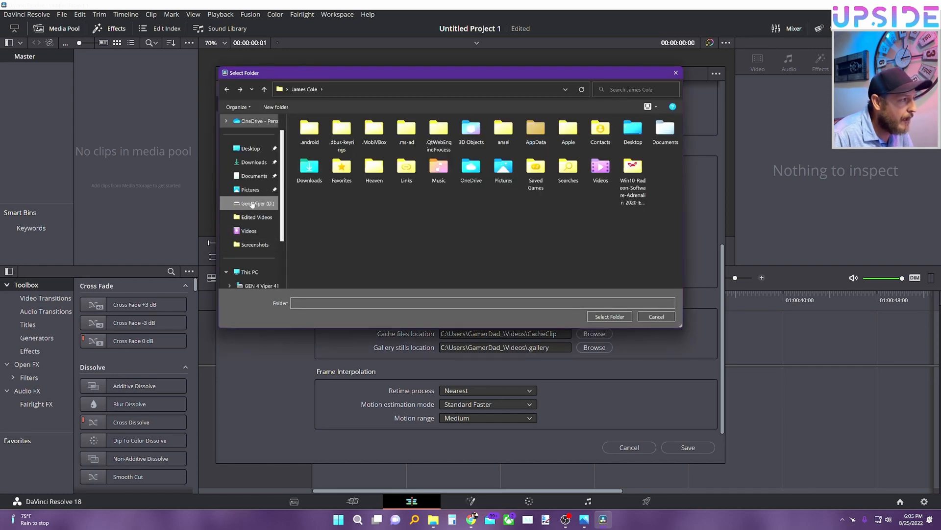
pyautogui.click(259, 203)
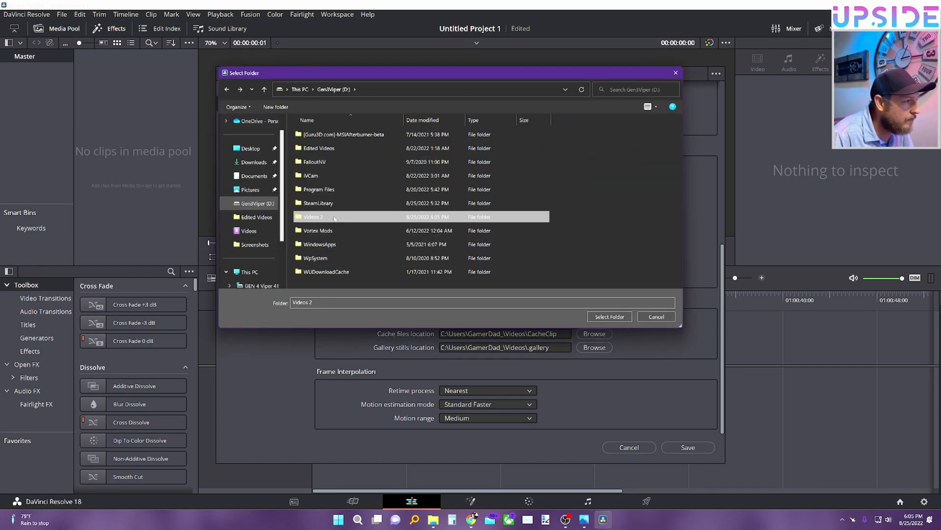
pyautogui.click(608, 316)
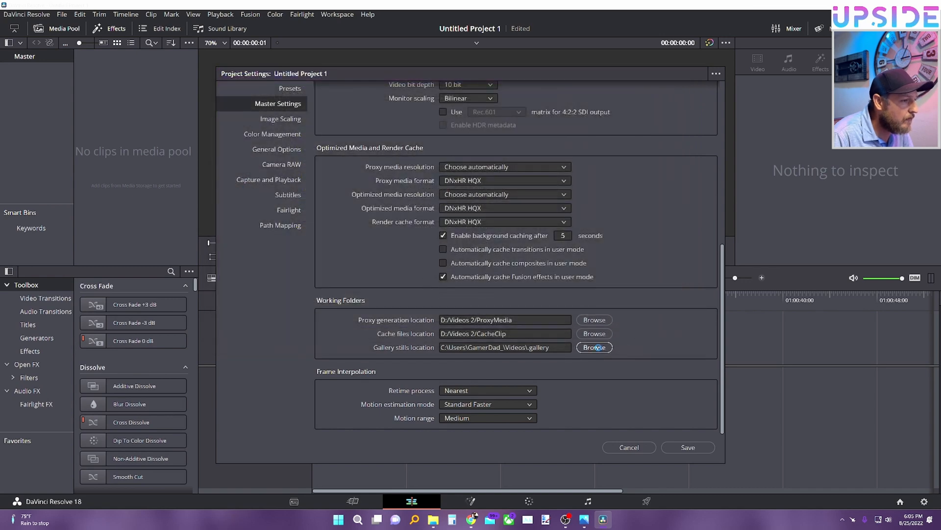
pyautogui.click(594, 347)
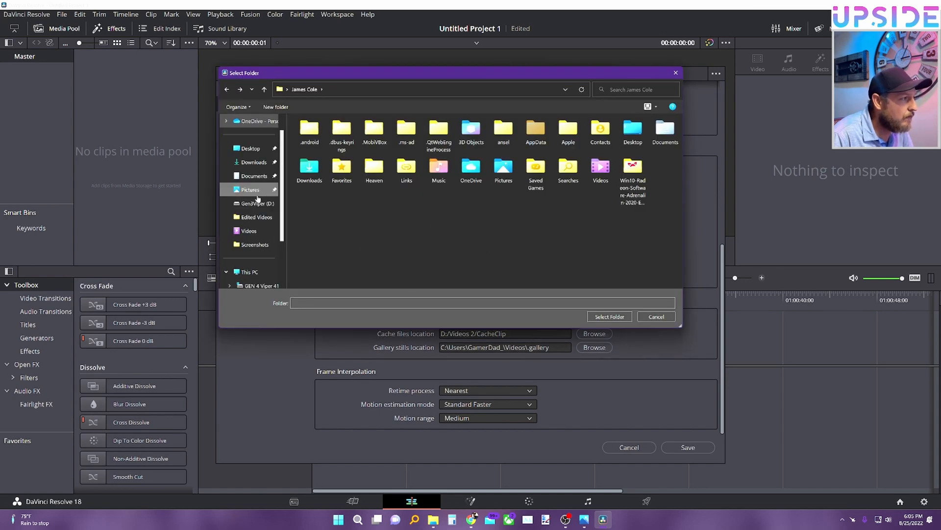
pyautogui.click(256, 203)
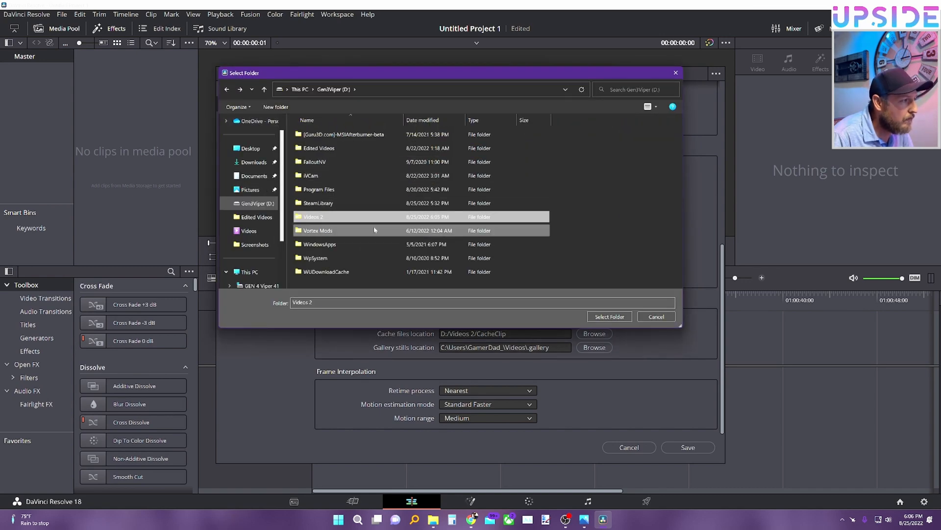
pyautogui.click(609, 316)
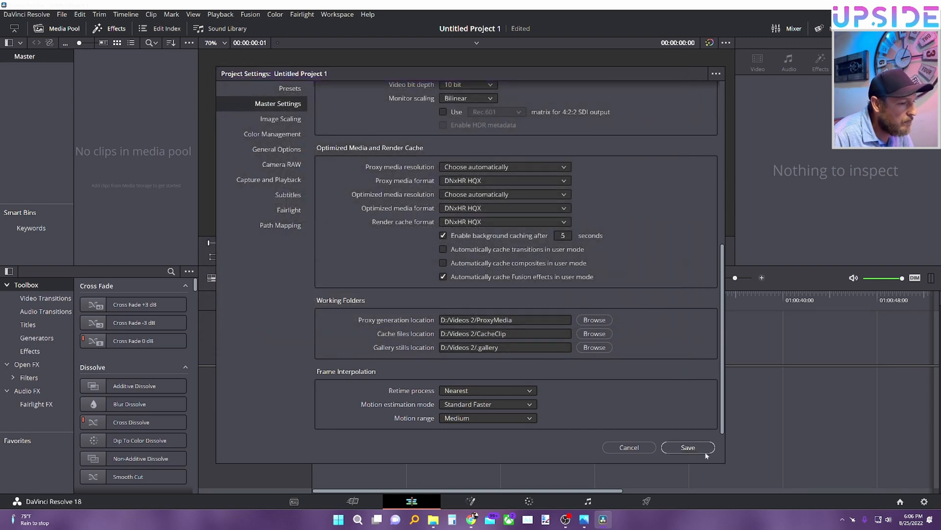
# Save Project Settings and dismiss the Capture Location Update Required alert.
pyautogui.click(688, 447)
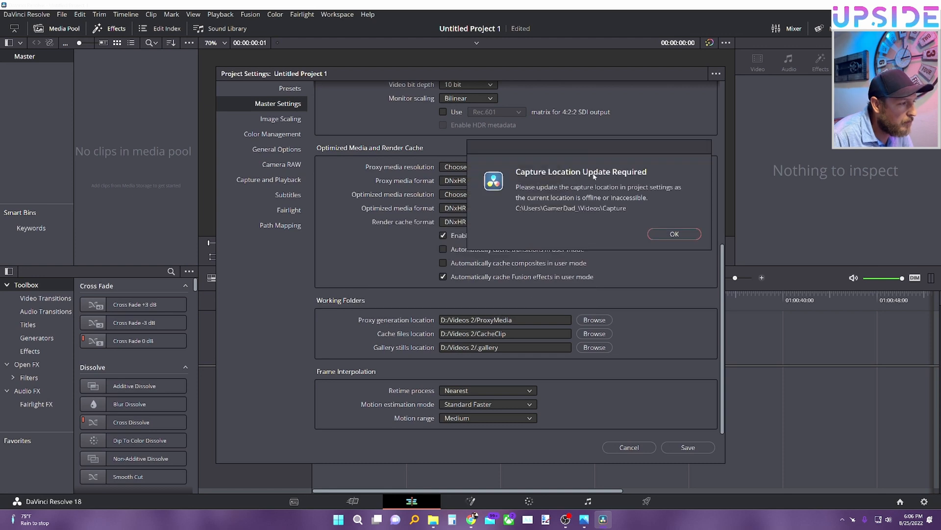
pyautogui.moveTo(702, 198)
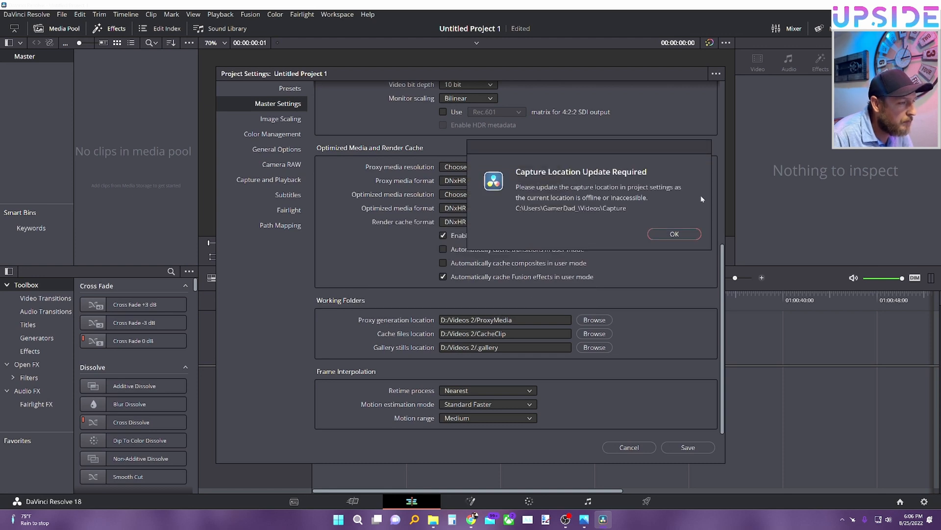
pyautogui.moveTo(672, 234)
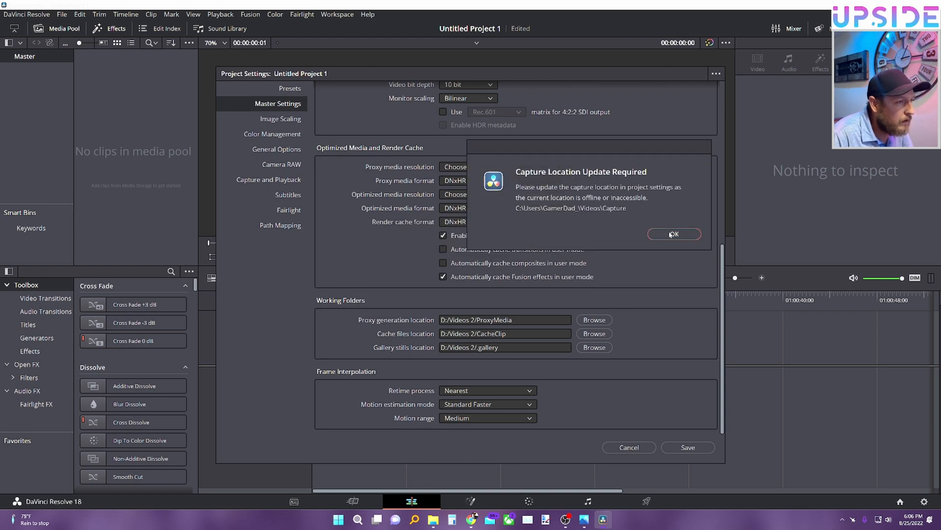
pyautogui.click(674, 234)
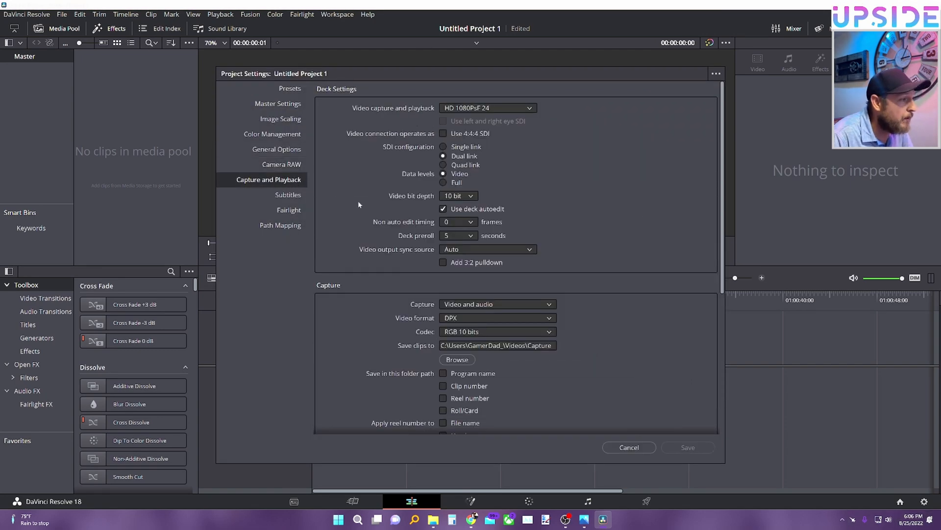
pyautogui.moveTo(378, 226)
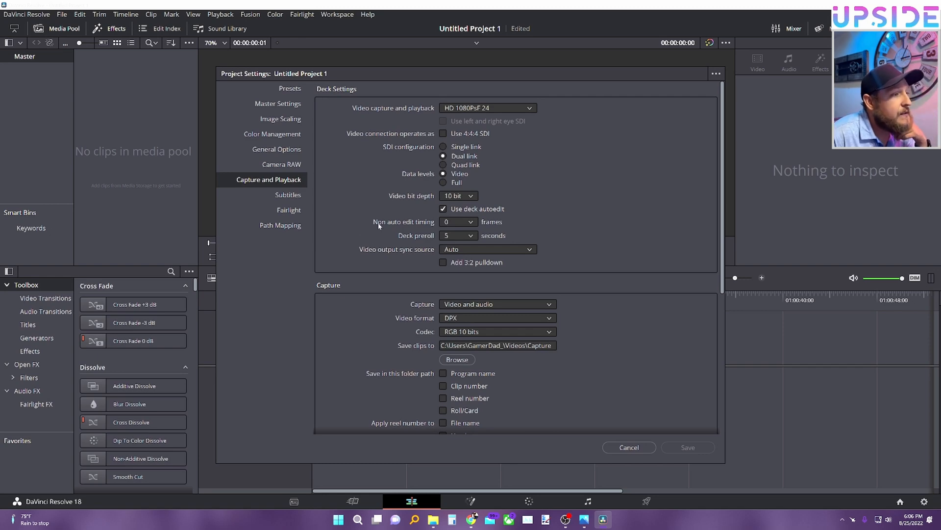
# Keep DPX format and set 'Save clips to' to Videos 2 on Gen3Viper (D:).
pyautogui.scroll(-3)
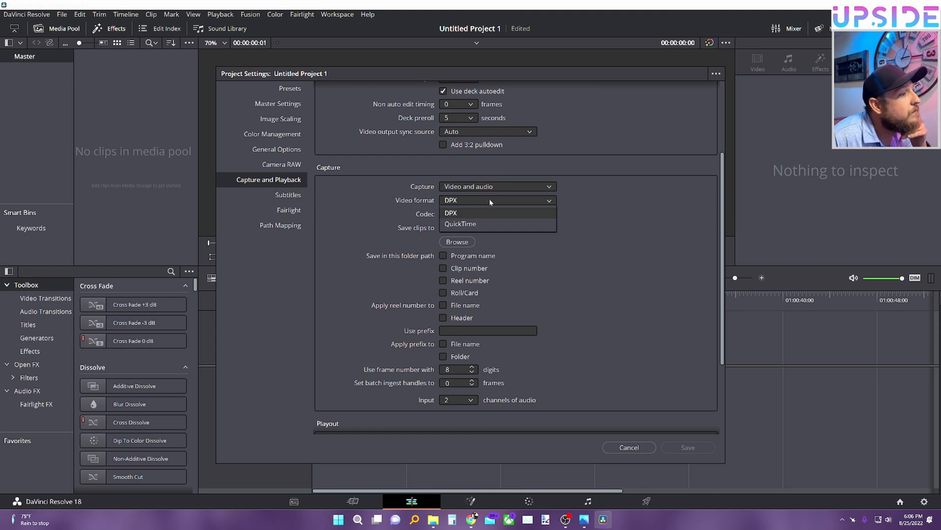
pyautogui.click(451, 212)
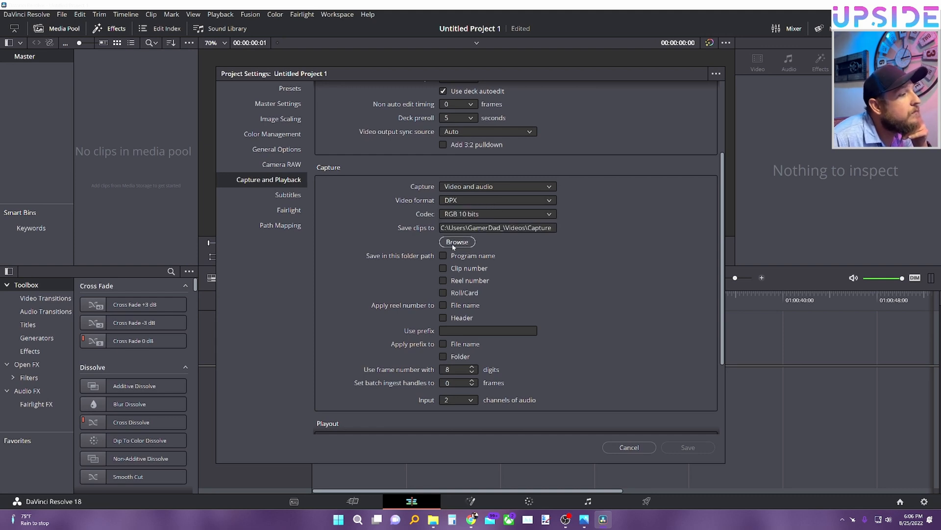
pyautogui.click(457, 241)
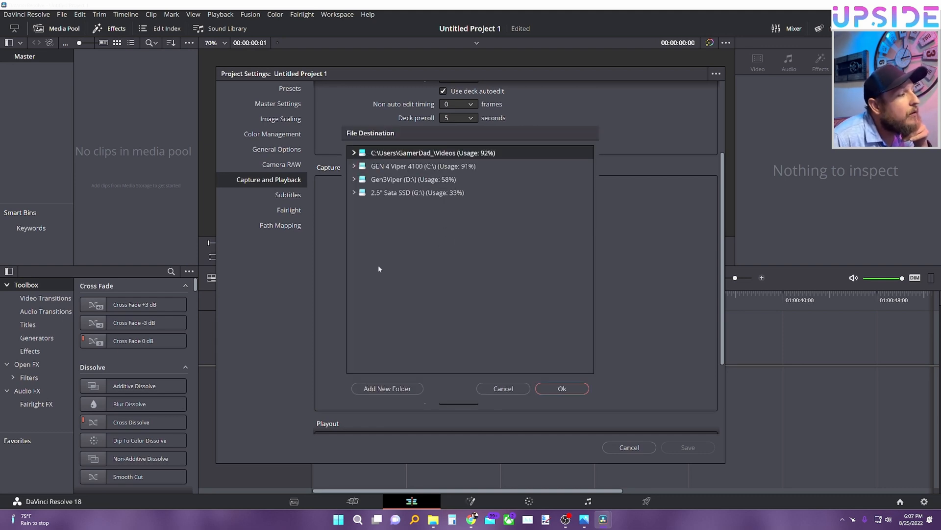
pyautogui.click(413, 179)
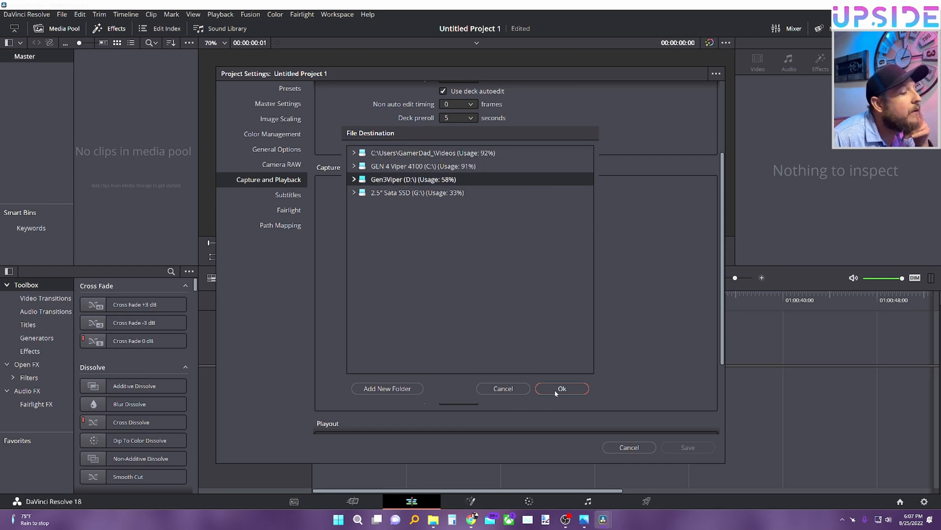
pyautogui.click(354, 179)
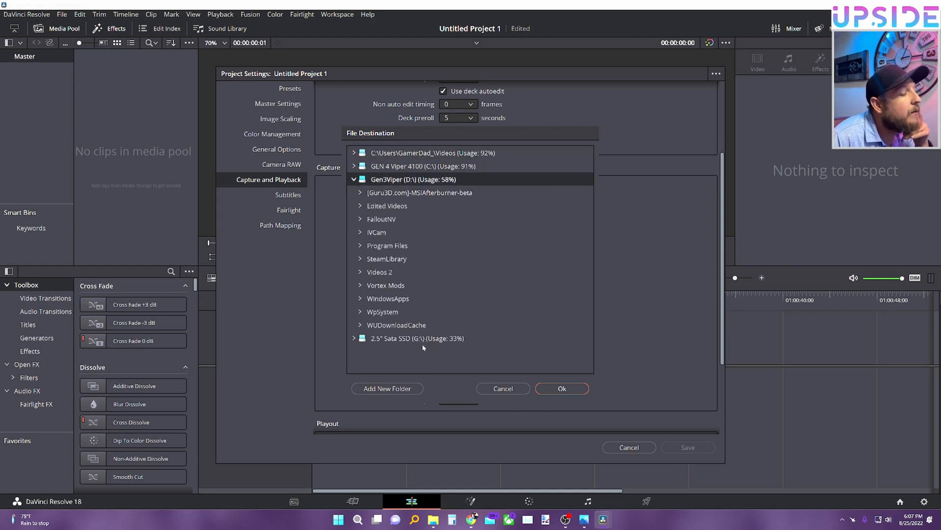
pyautogui.click(379, 272)
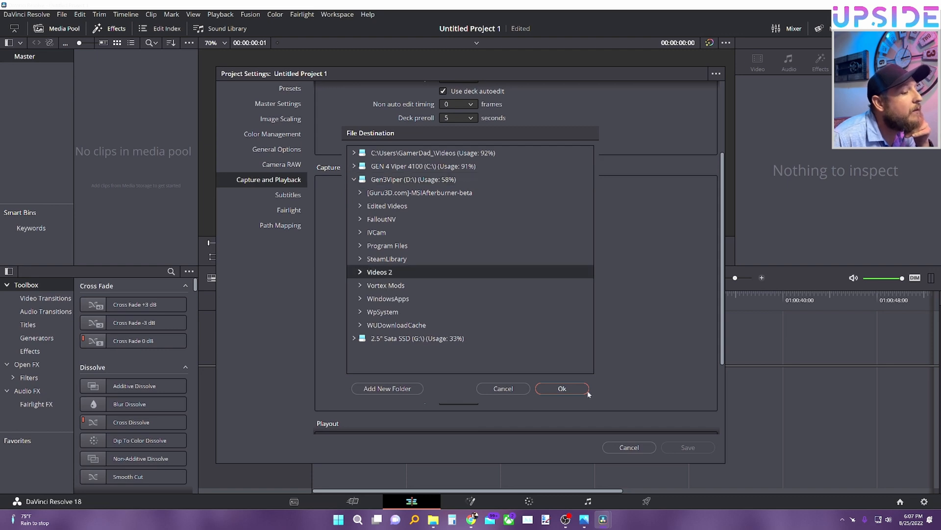
pyautogui.click(561, 387)
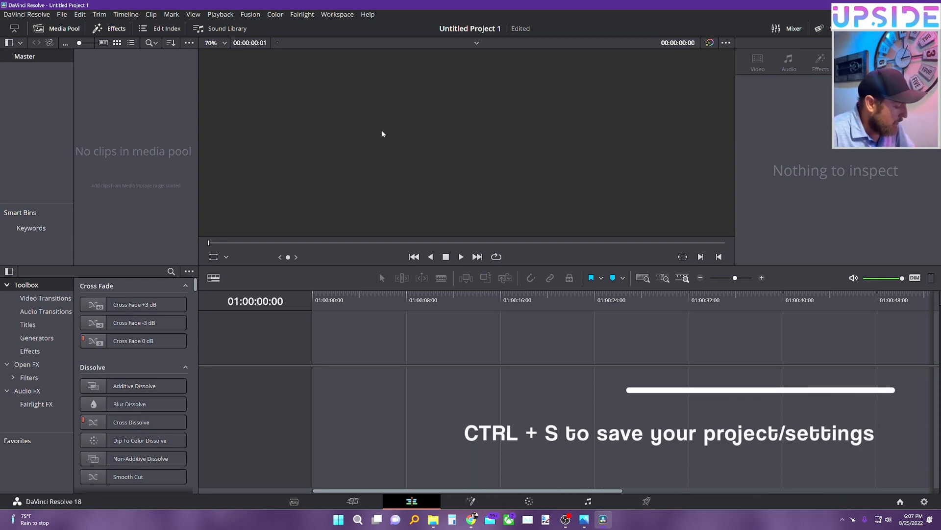
# Save with Ctrl+S, then reopen Untitled Project 1 from the Project Manager.
pyautogui.press('ctrl+s')
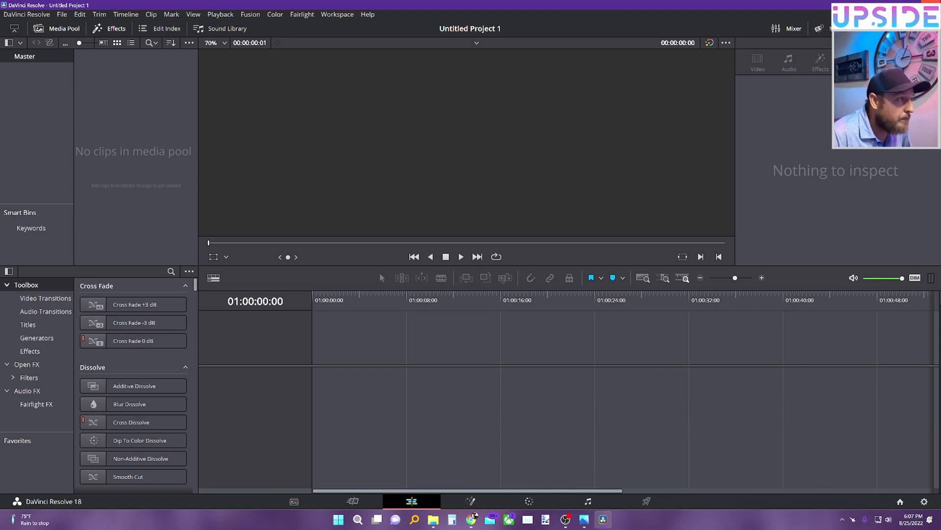
pyautogui.click(442, 519)
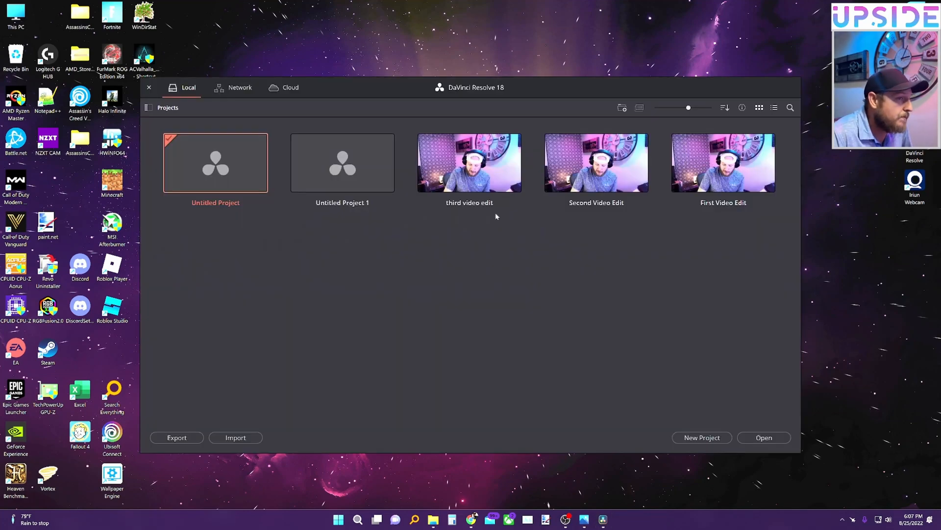
pyautogui.click(342, 162)
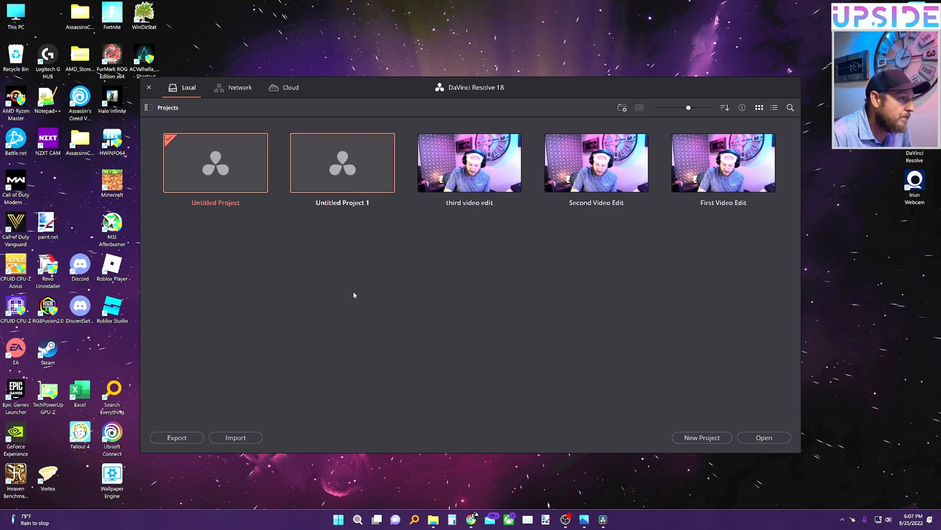
pyautogui.click(149, 88)
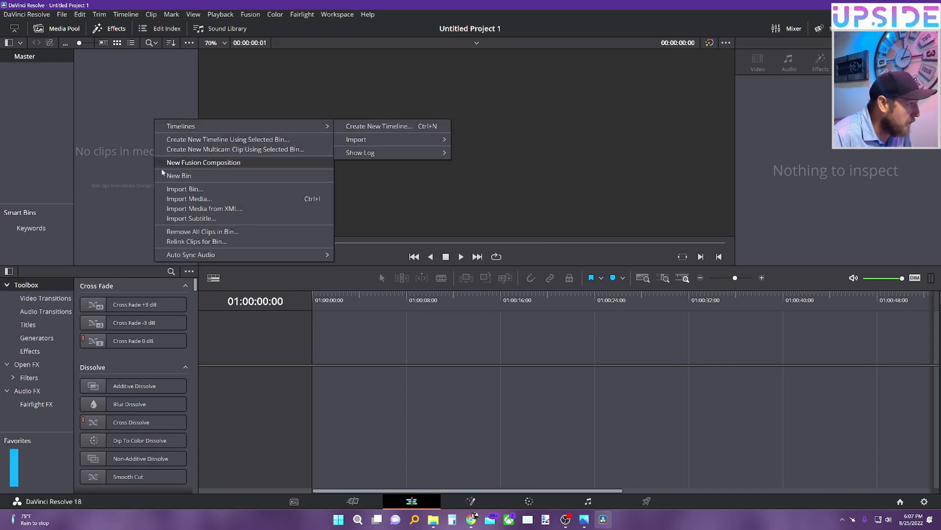
# Import Intro Video2.mp4 into the Media Pool and double-click it to create Timeline 1.
pyautogui.click(188, 198)
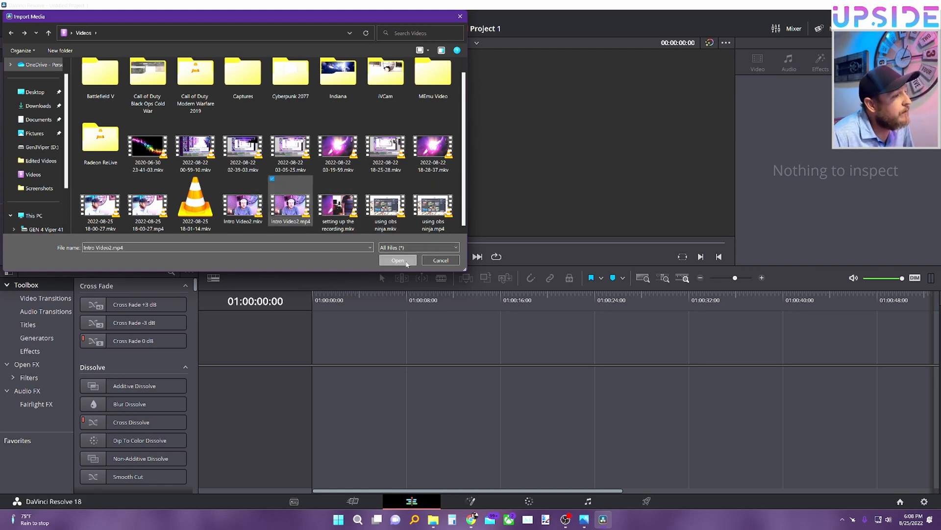
pyautogui.click(398, 260)
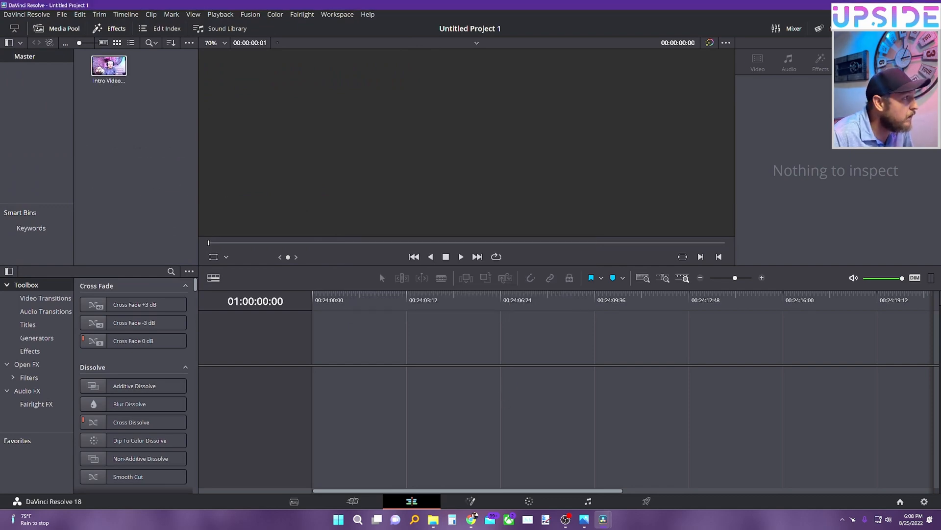
pyautogui.doubleClick(108, 64)
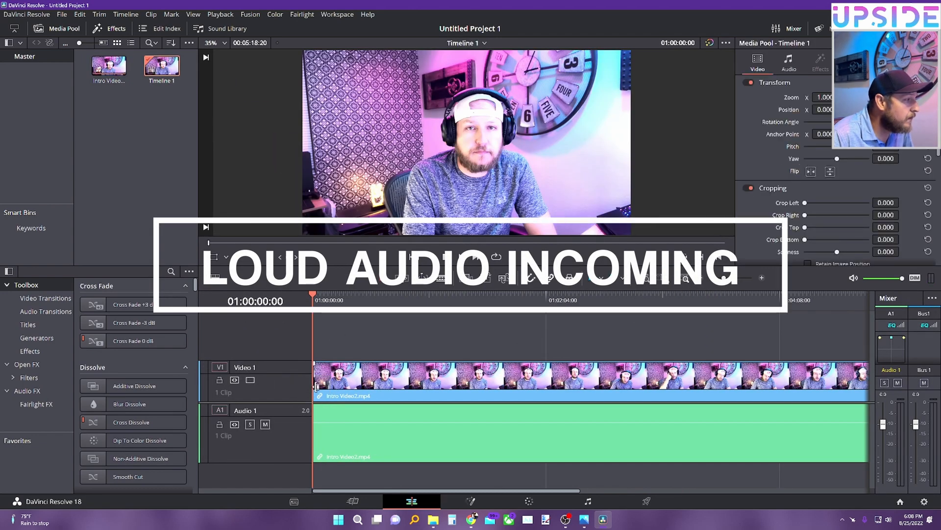
pyautogui.click(214, 278)
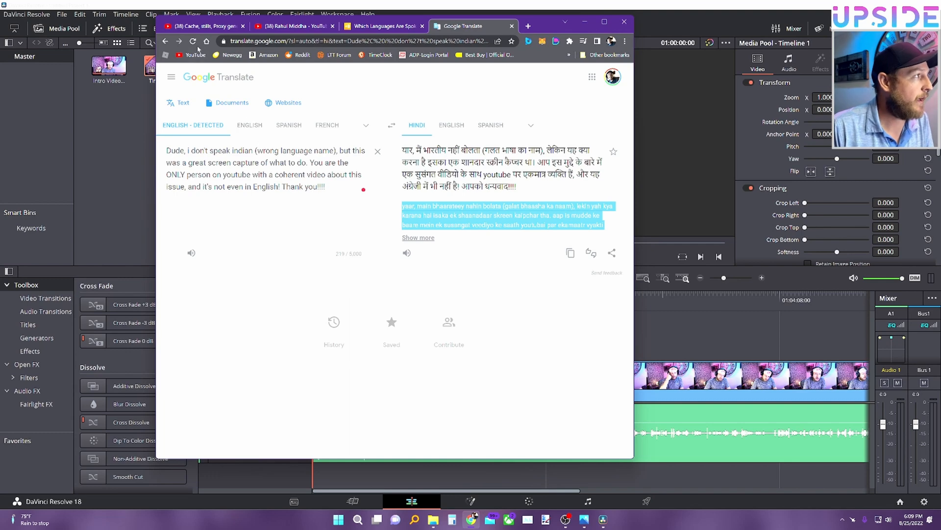
# On the YouTube tutorial tab, subscribe, like the video, and scroll to the comments.
pyautogui.click(203, 26)
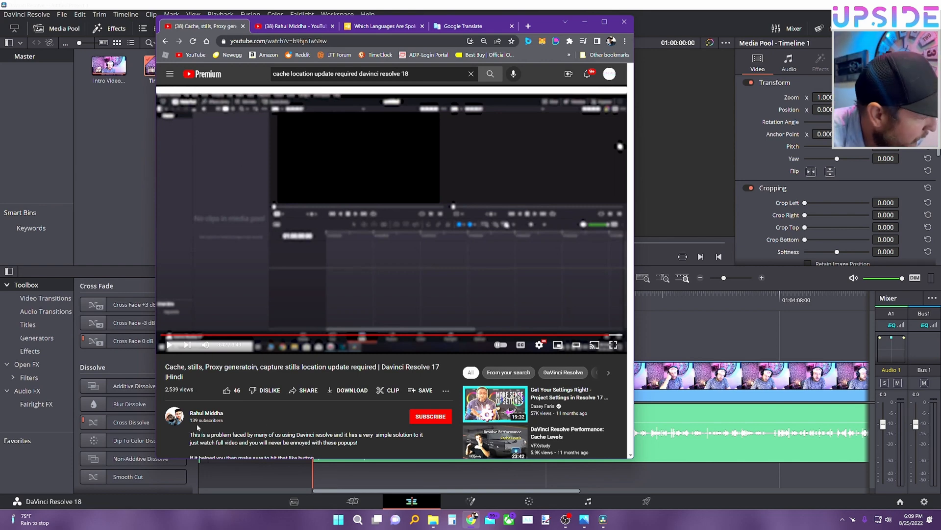
pyautogui.click(430, 415)
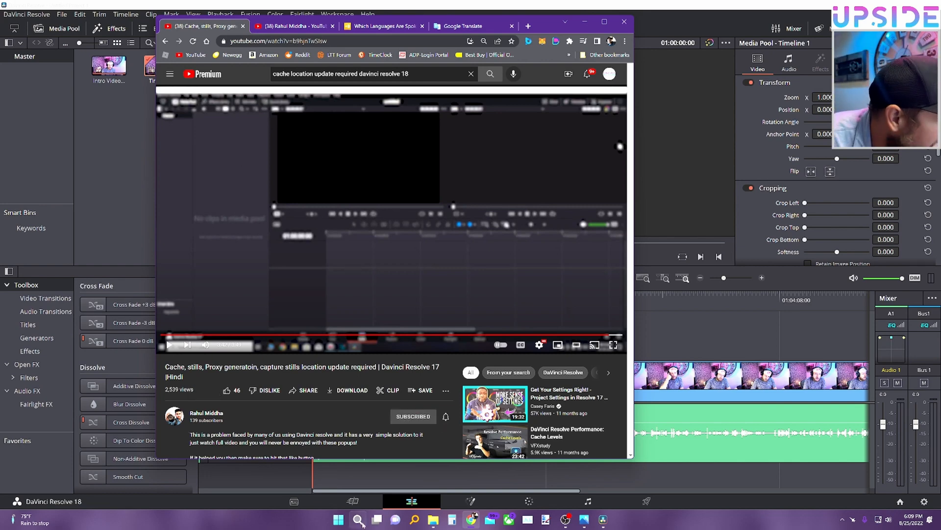
pyautogui.click(227, 390)
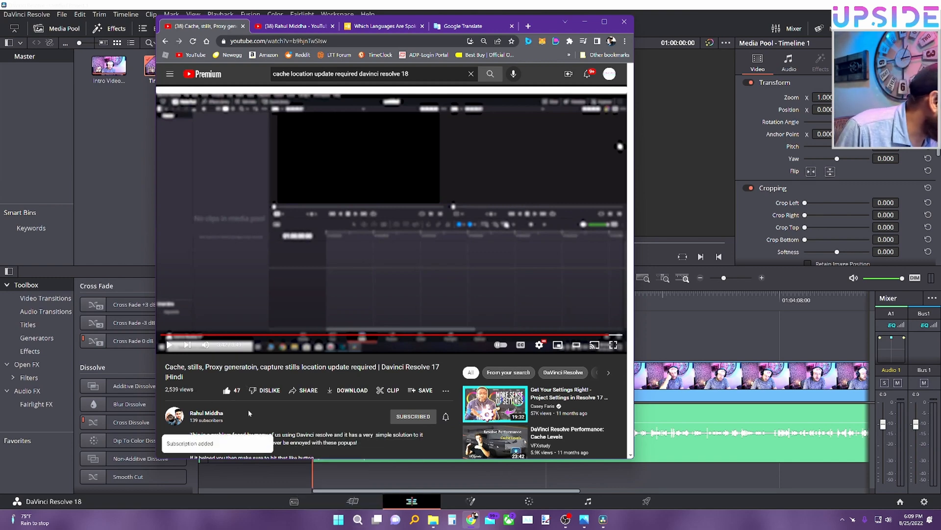
pyautogui.doubleClick(261, 367)
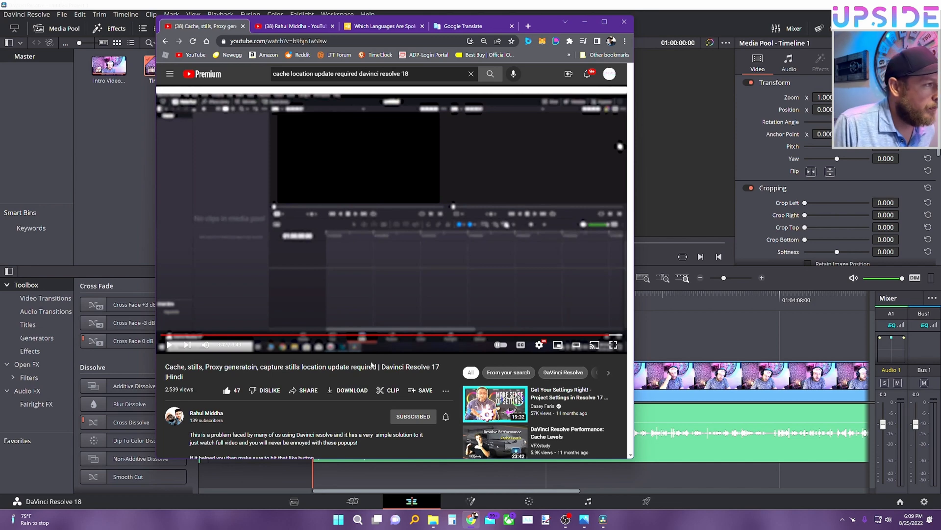
pyautogui.moveTo(524, 100)
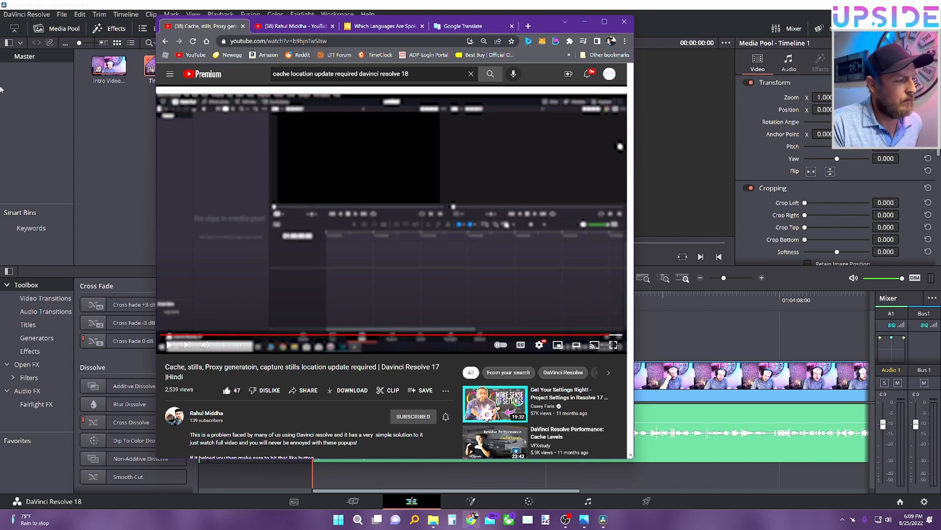
pyautogui.scroll(-3)
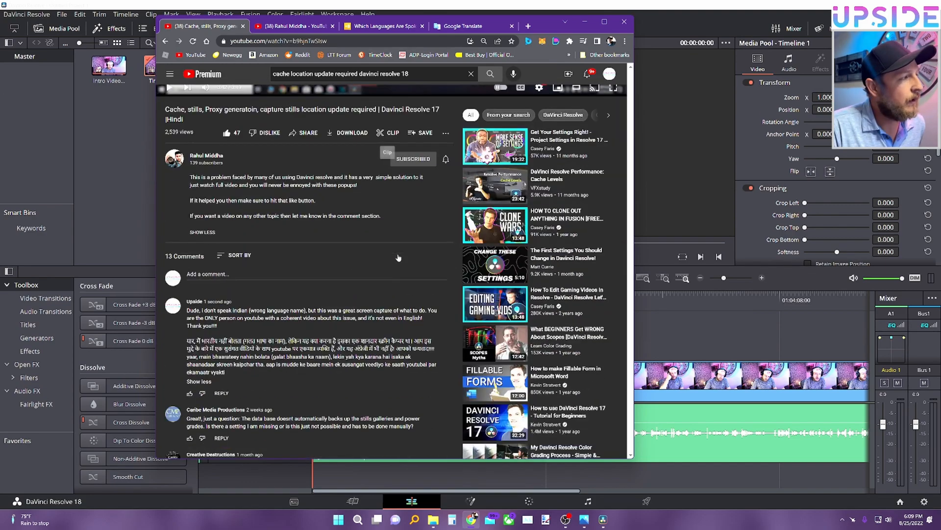